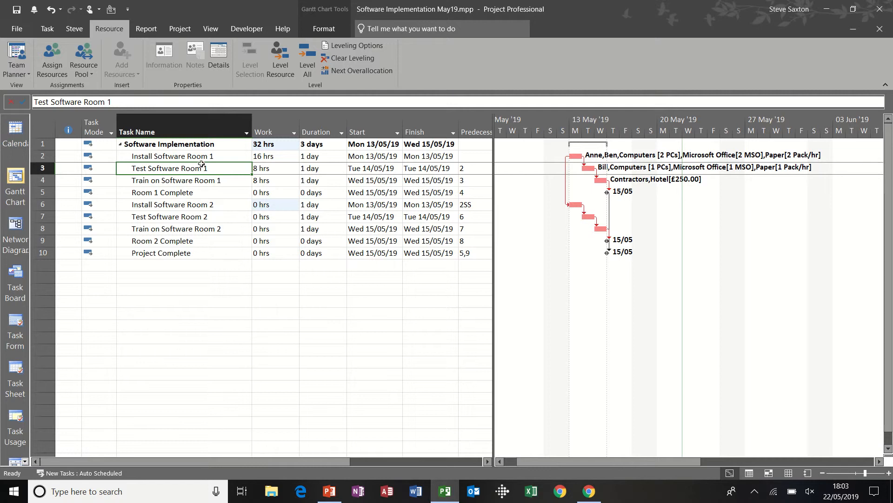
- Show the Assign Resources list for Install Software Room 1 (Anne, Ben, Computers, Microsoft Office, Paper)
left_click(171, 156)
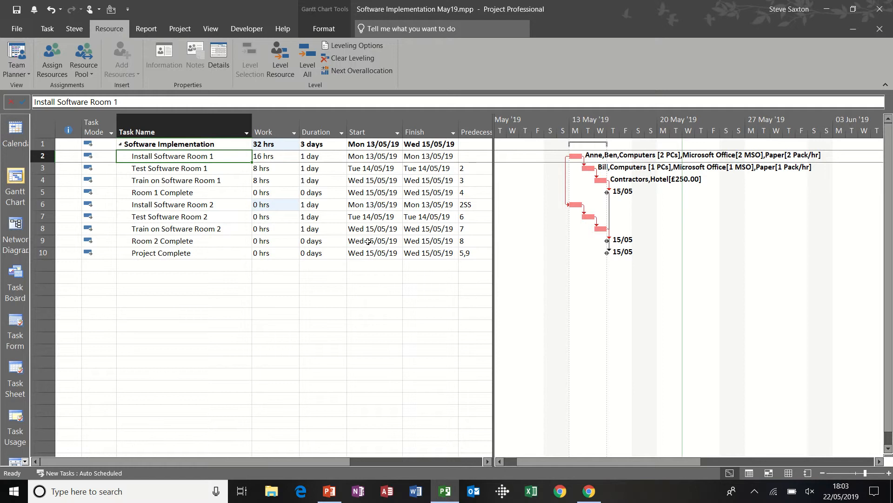
mouse_move(51, 59)
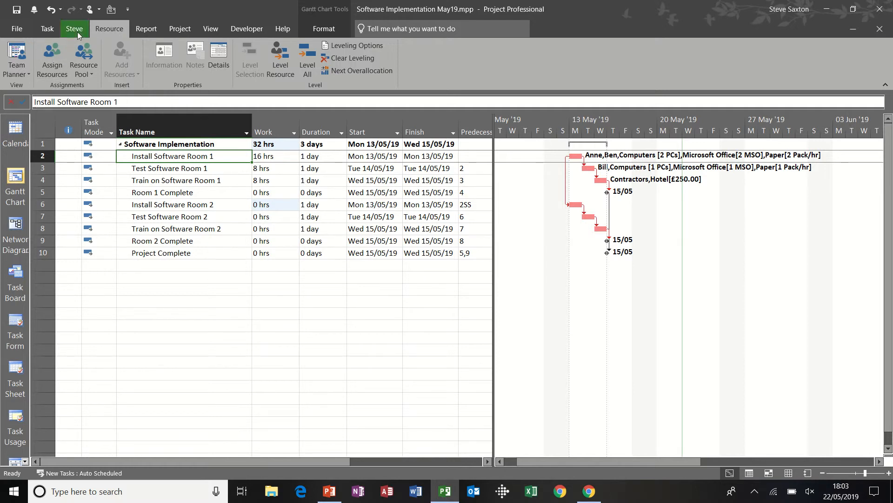
left_click(51, 59)
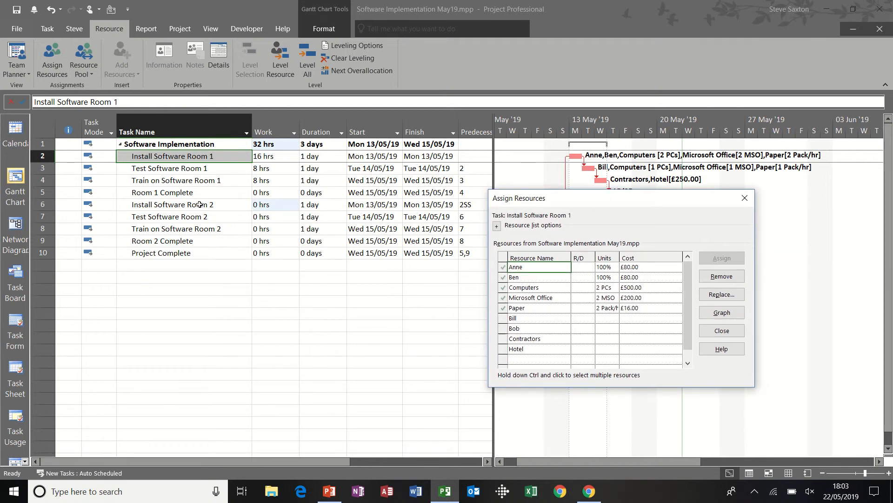
- Assign Anne to Install Software Room 2, raising its work to 8 hours
left_click(172, 204)
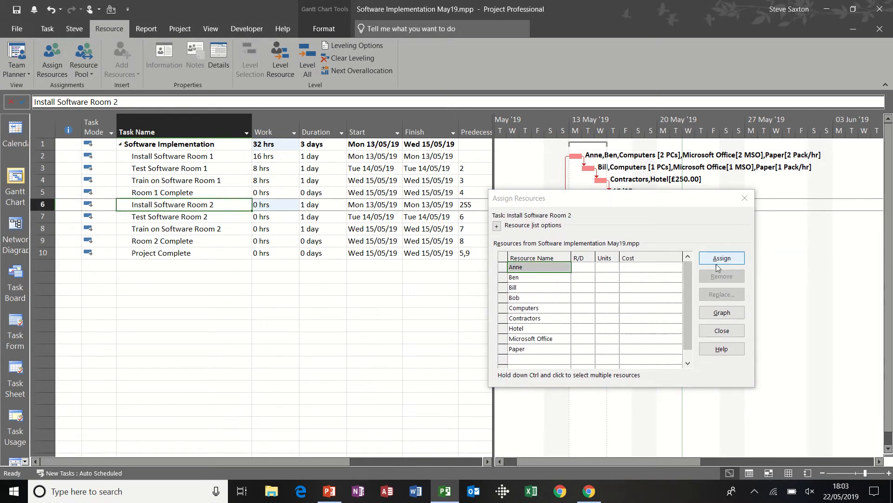
left_click(721, 258)
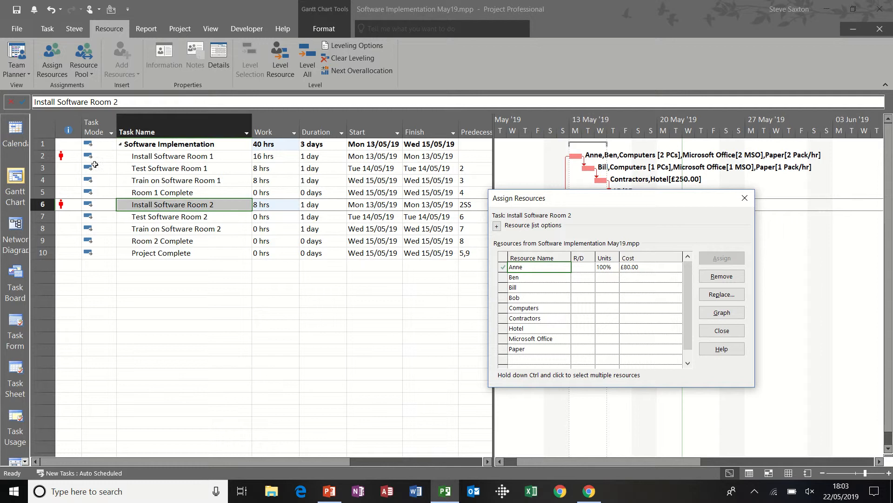
mouse_move(67, 206)
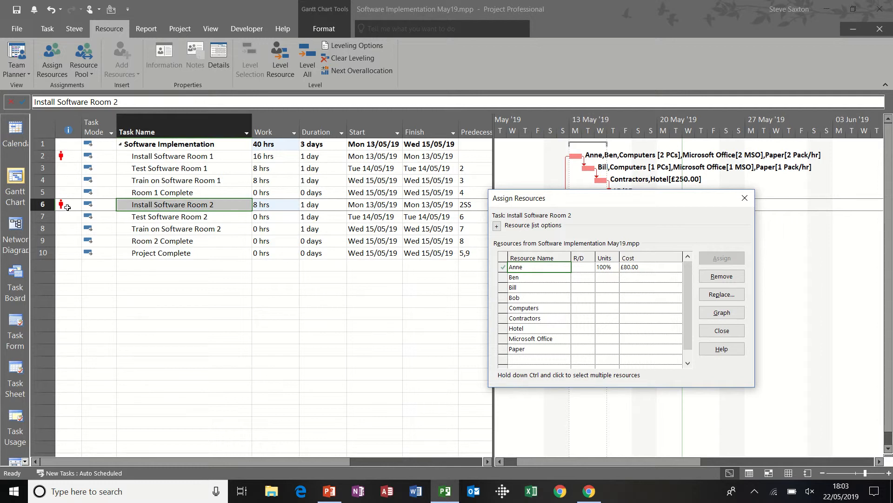
mouse_move(572, 181)
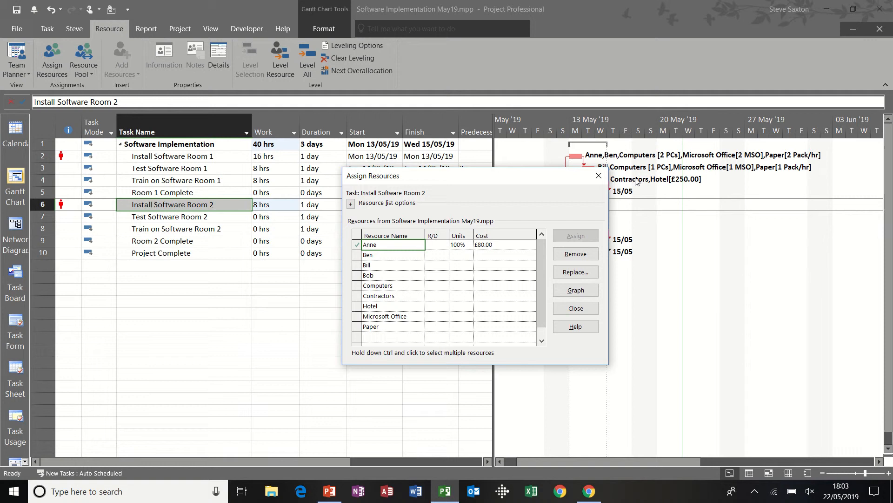
left_click(574, 308)
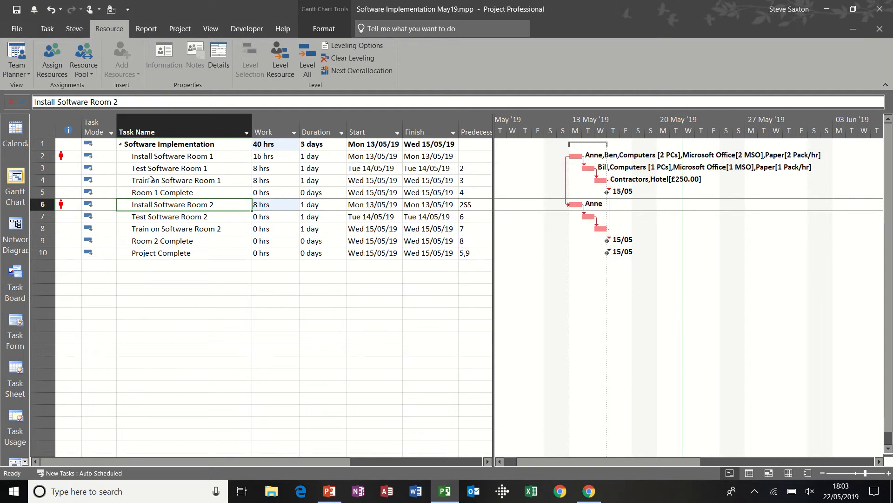
mouse_move(172, 196)
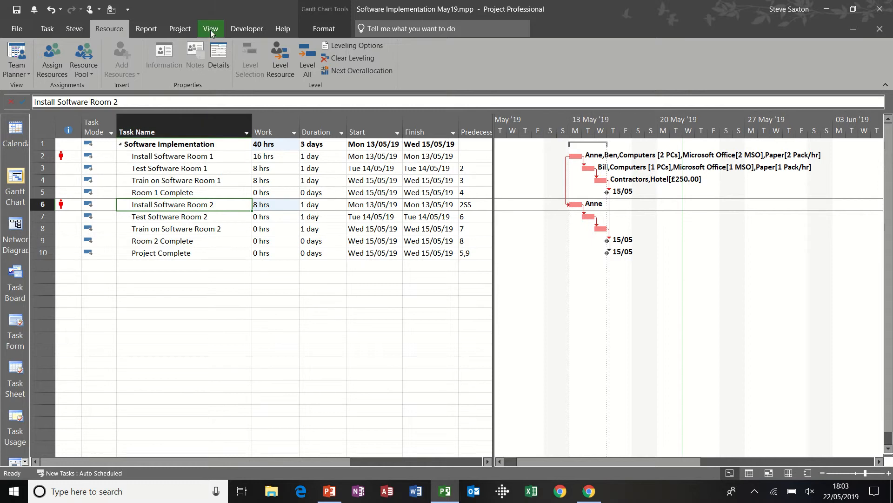
- Split the screen with a Resource Usage details pane showing Anne's 16 hours on 13 May
left_click(210, 29)
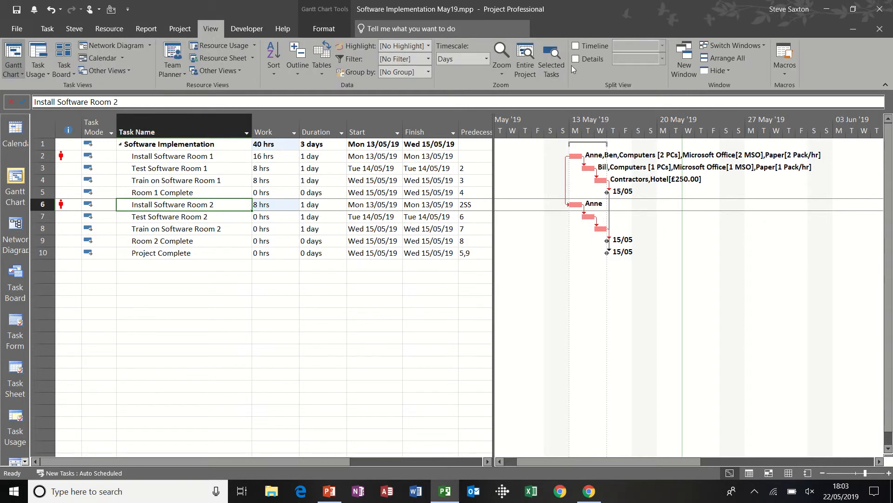
left_click(576, 59)
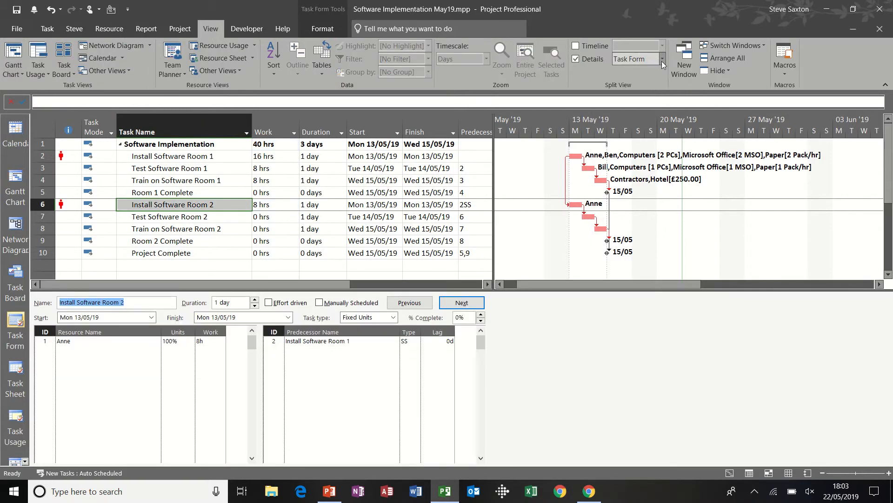
left_click(661, 59)
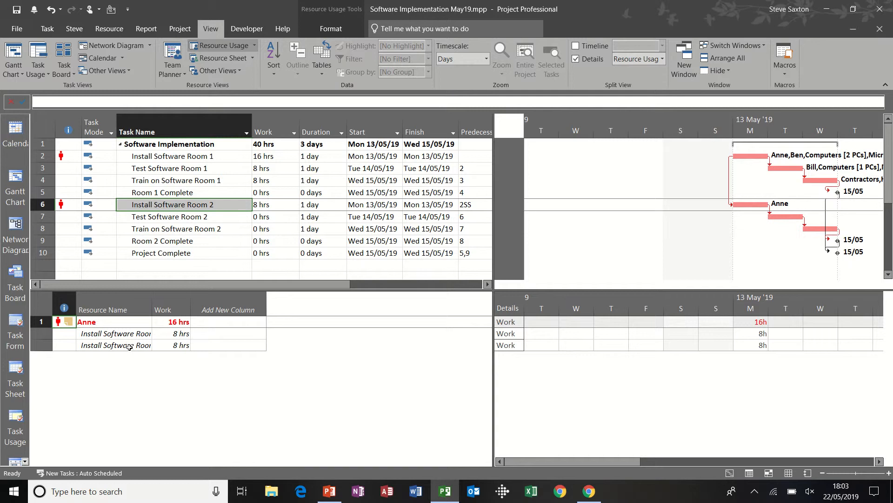
mouse_move(174, 344)
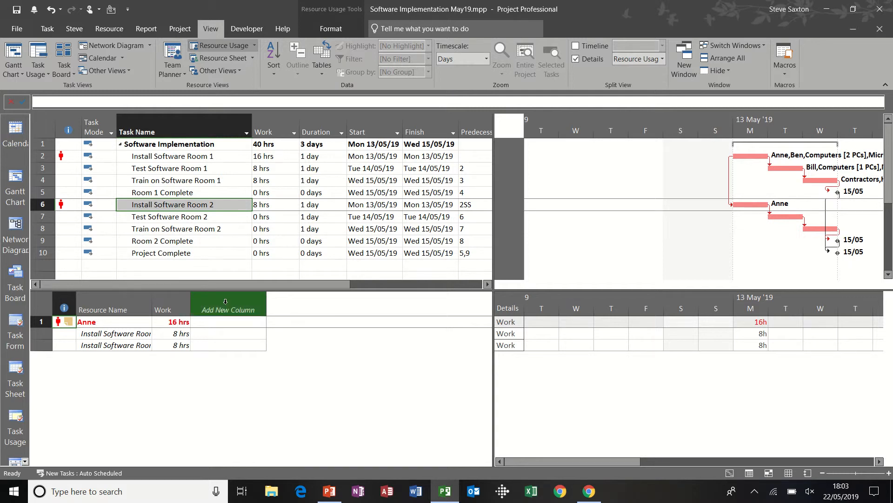
- Add an Overtime Work column to the usage pane for Anne's 8 overtime hours
left_click(227, 309)
type("overtime Cost")
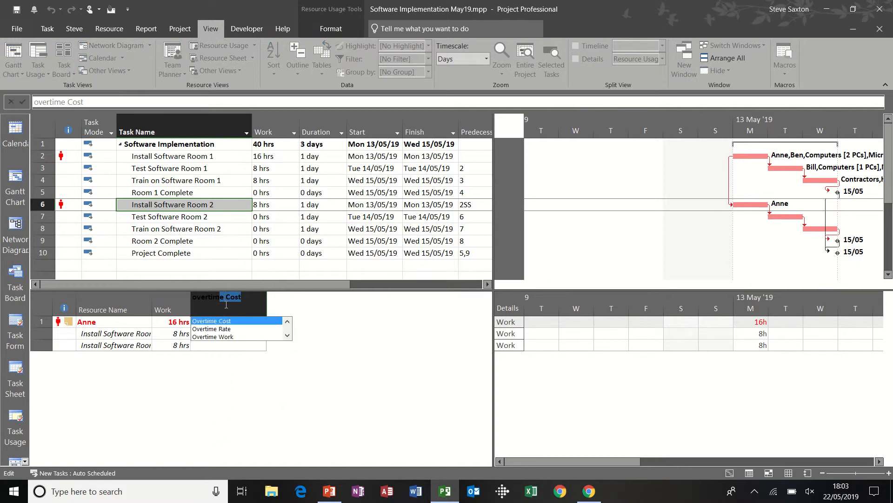
mouse_move(225, 339)
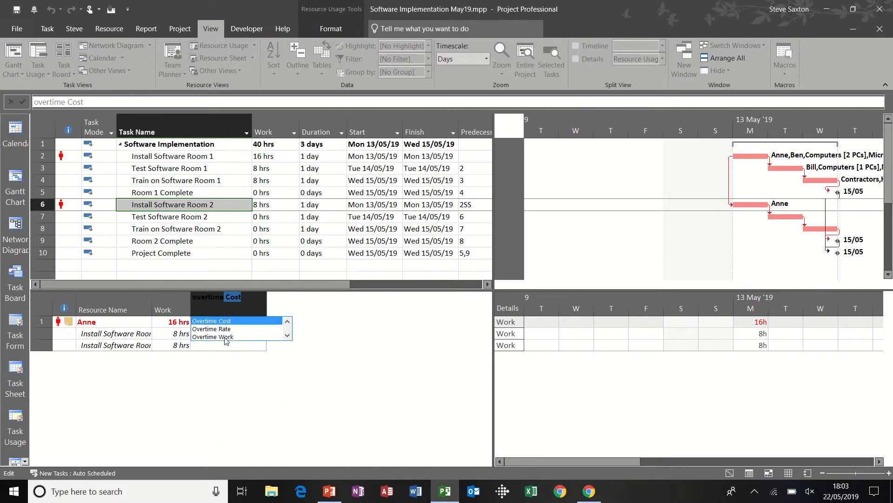
left_click(213, 336)
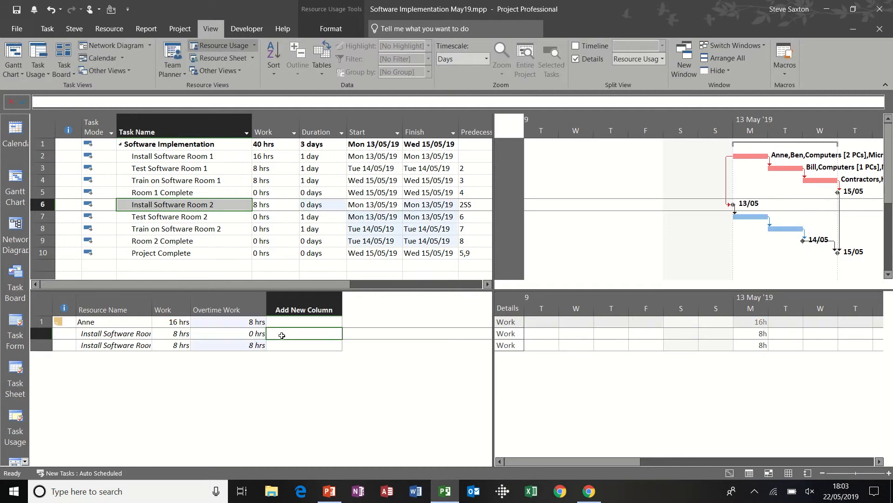
mouse_move(166, 326)
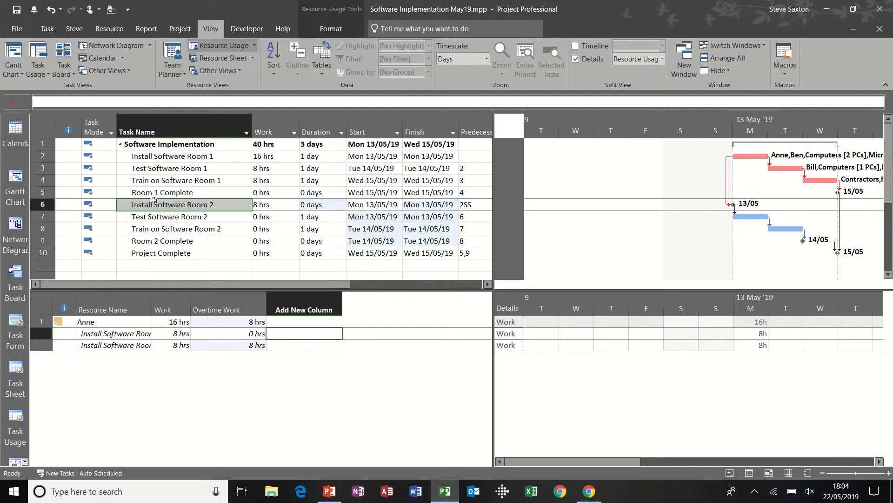
mouse_move(545, 107)
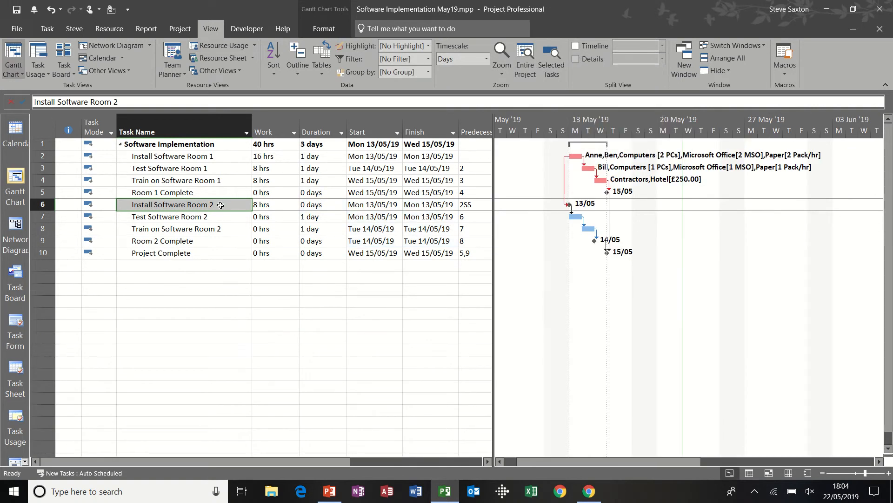
mouse_move(212, 156)
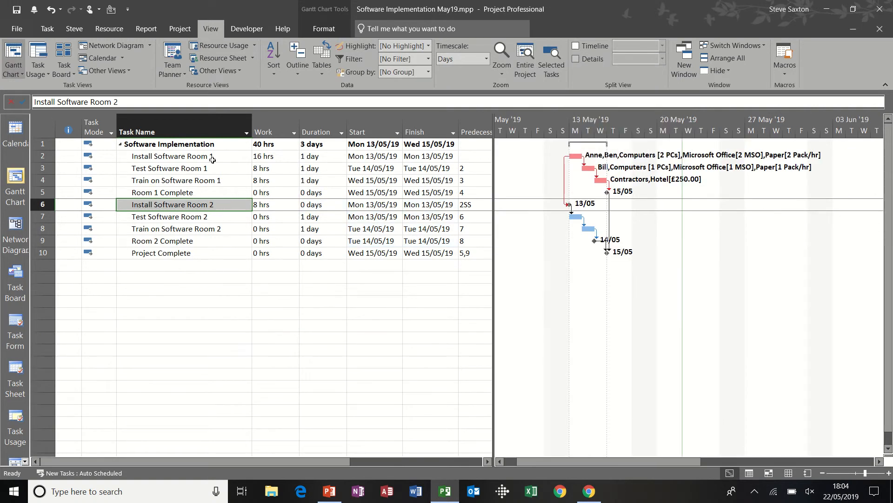
mouse_move(107, 29)
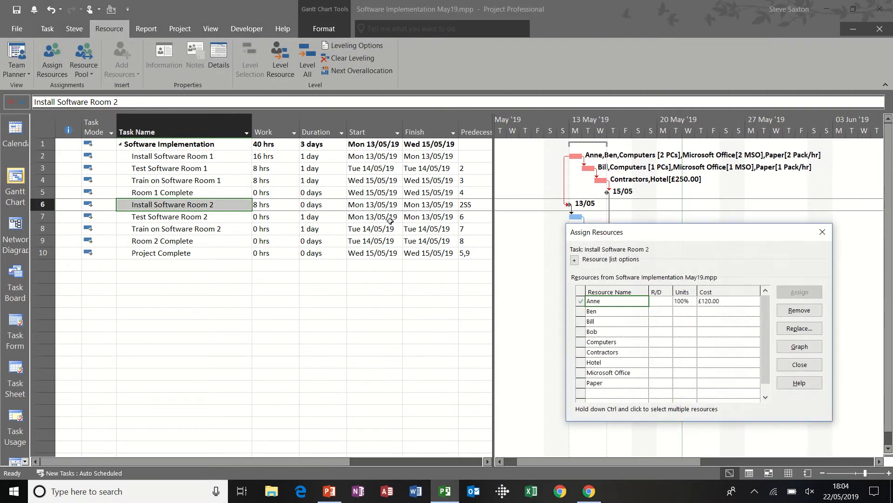
mouse_move(794, 319)
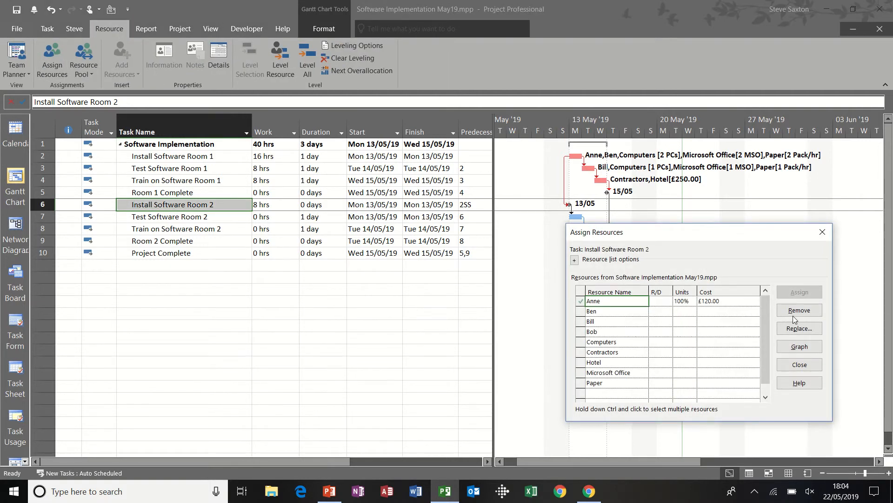
- Remove Anne from Install Software Room 2 and begin setting its duration to 1 day
left_click(799, 309)
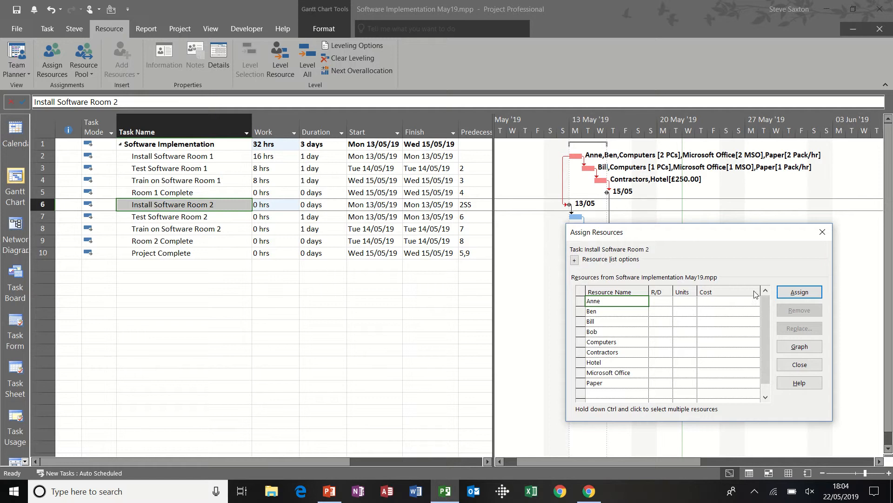
mouse_move(798, 285)
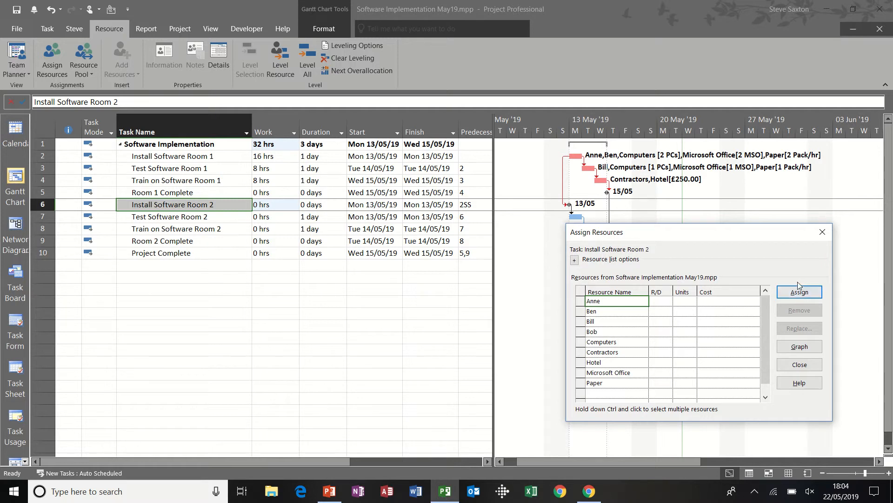
left_click(799, 364)
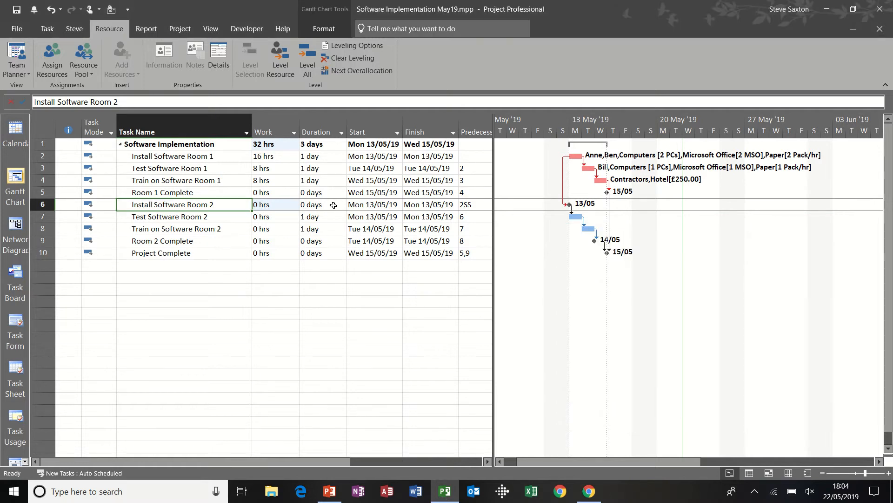
left_click(322, 217)
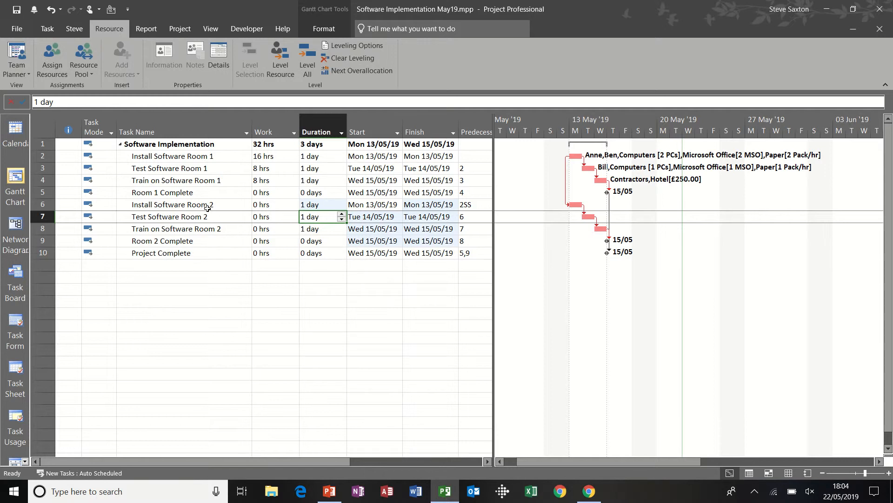
left_click(171, 204)
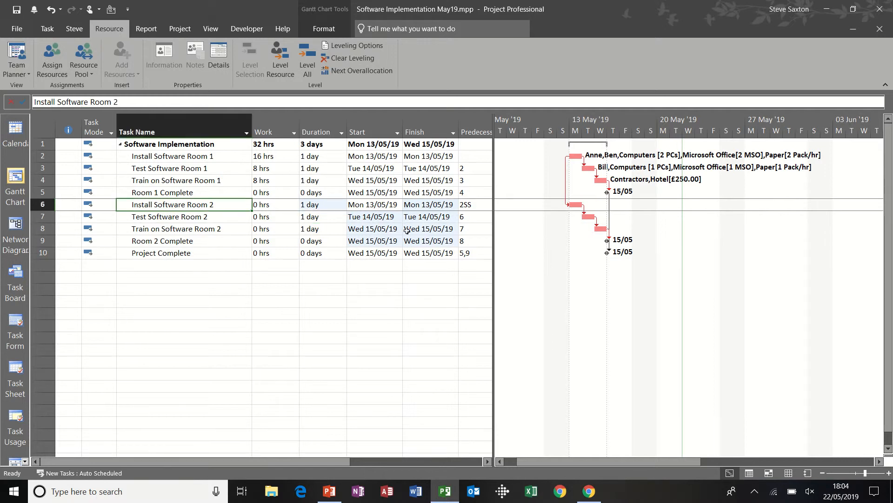
mouse_move(159, 55)
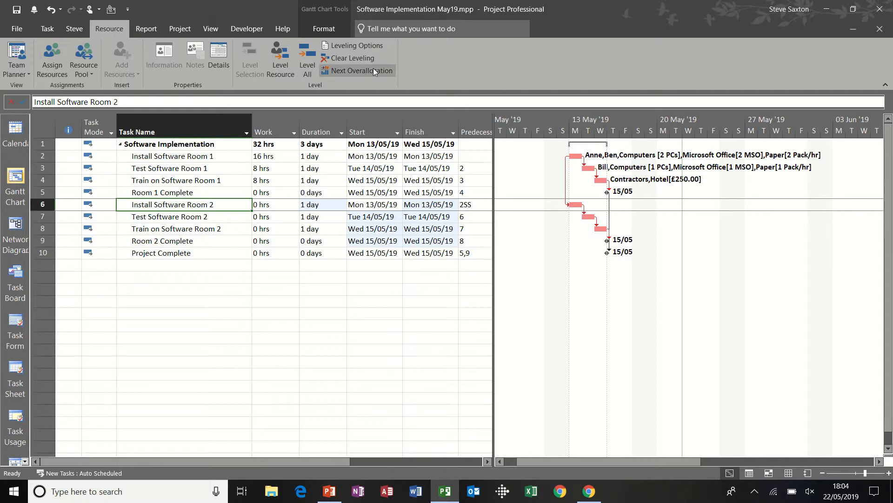
mouse_move(280, 57)
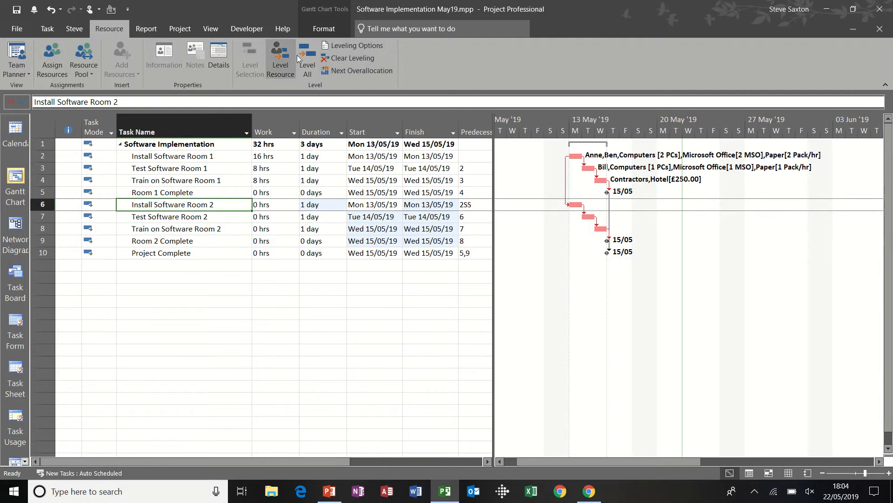
mouse_move(354, 46)
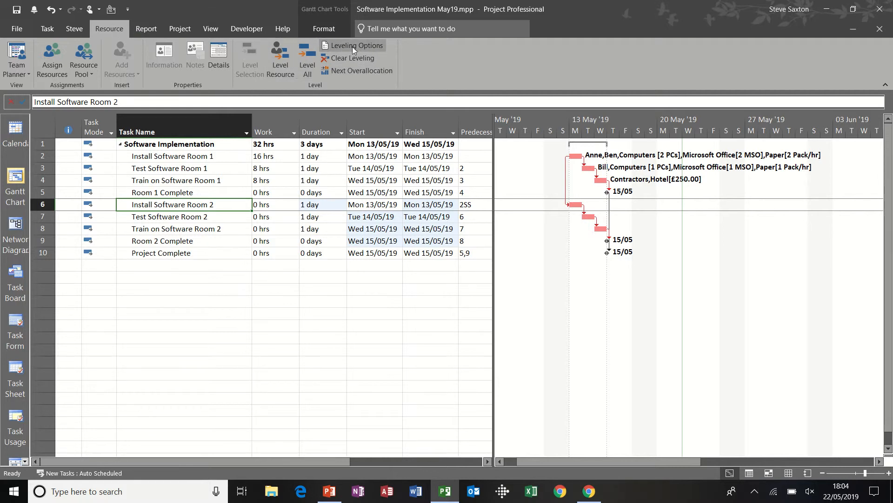
left_click(354, 46)
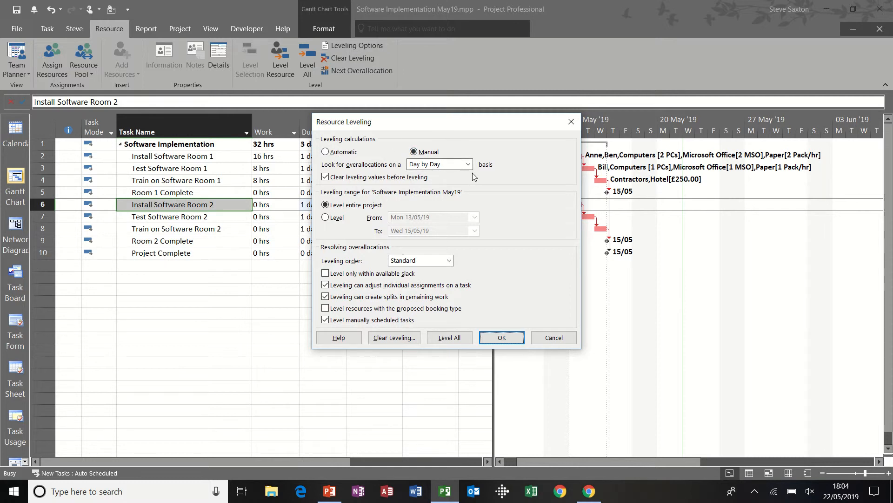
left_click(468, 164)
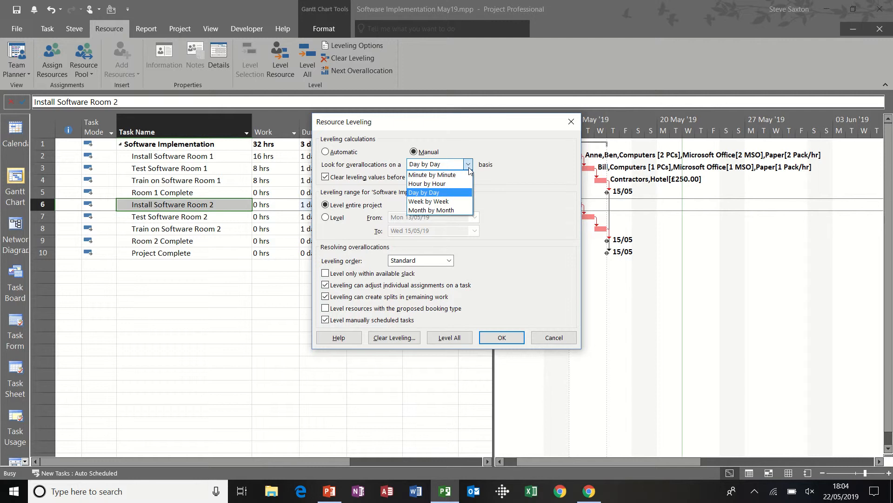
left_click(424, 192)
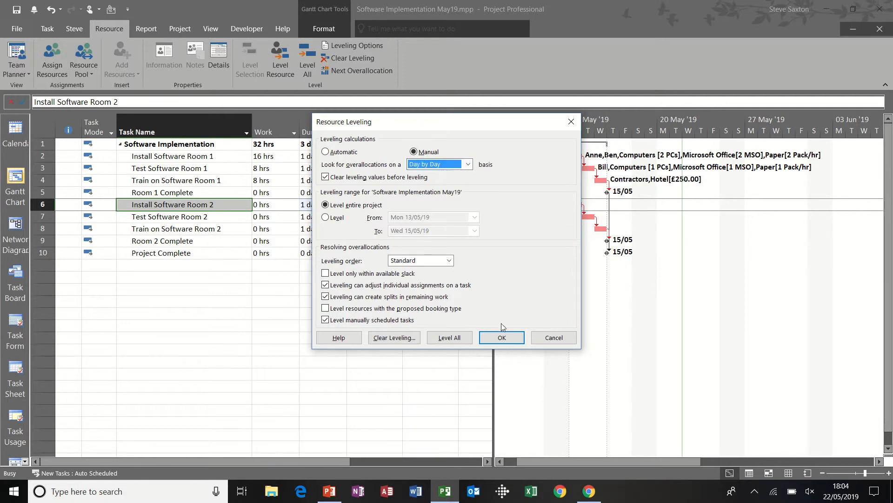
left_click(501, 337)
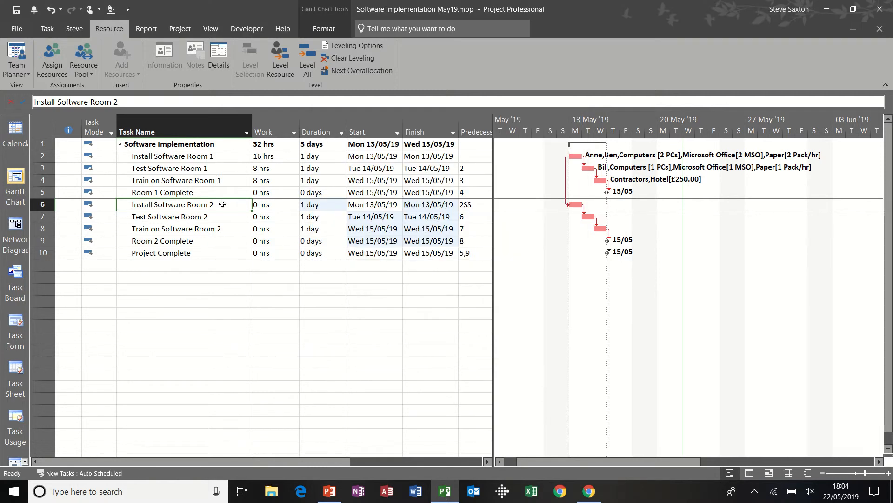
mouse_move(52, 59)
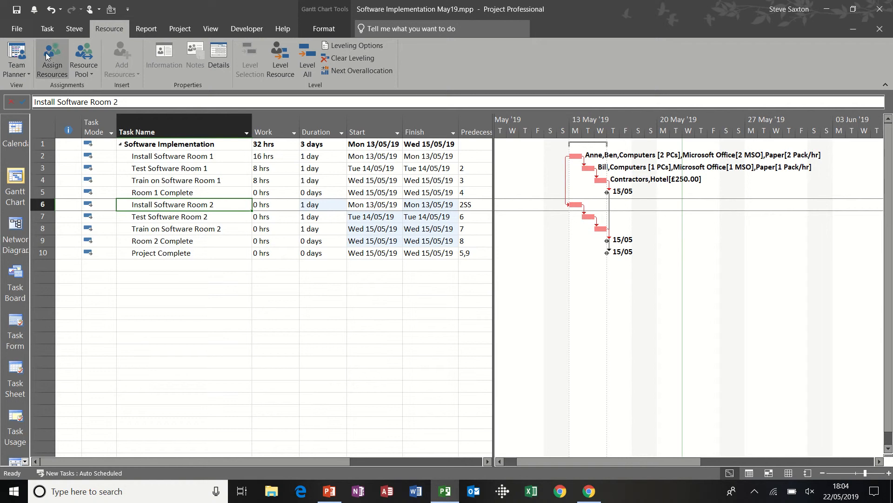
- Reassign Anne to Install Software Room 2, giving it 8 hours and overallocating her again
left_click(51, 59)
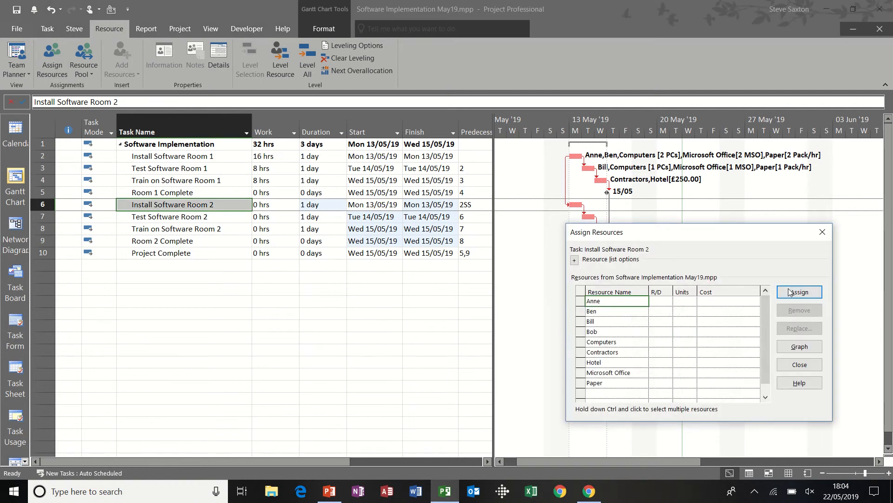
left_click(799, 292)
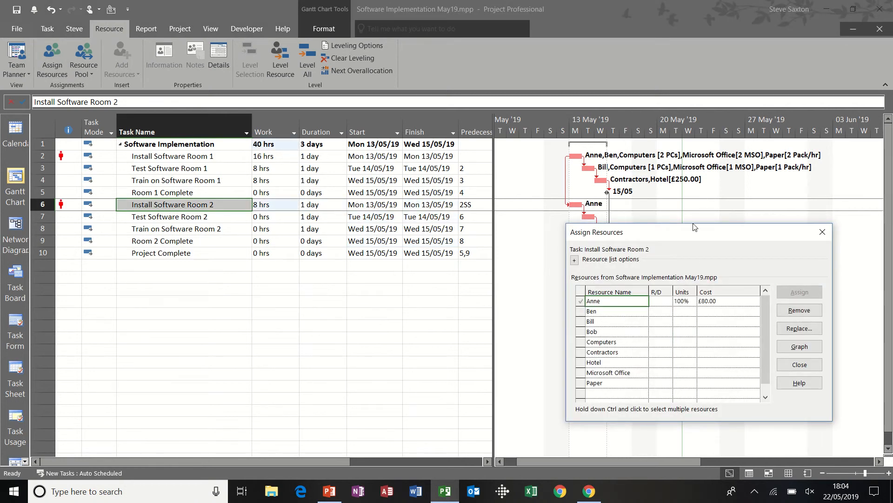
mouse_move(821, 232)
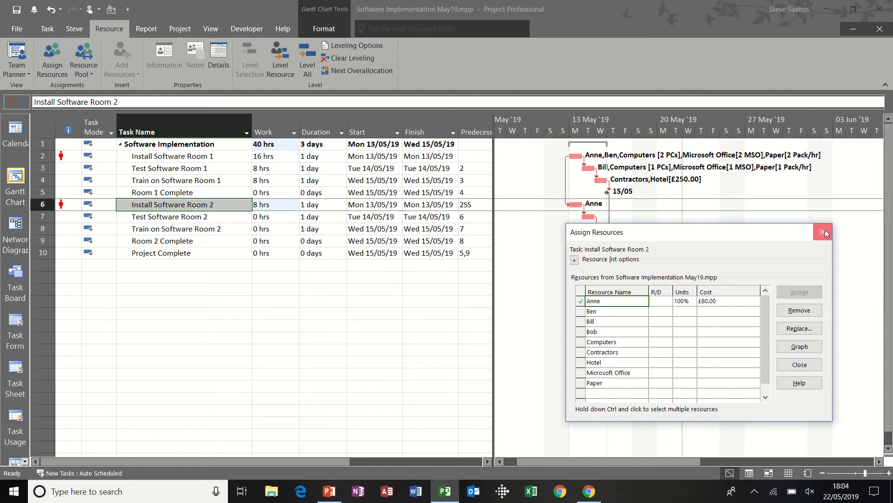
left_click(823, 232)
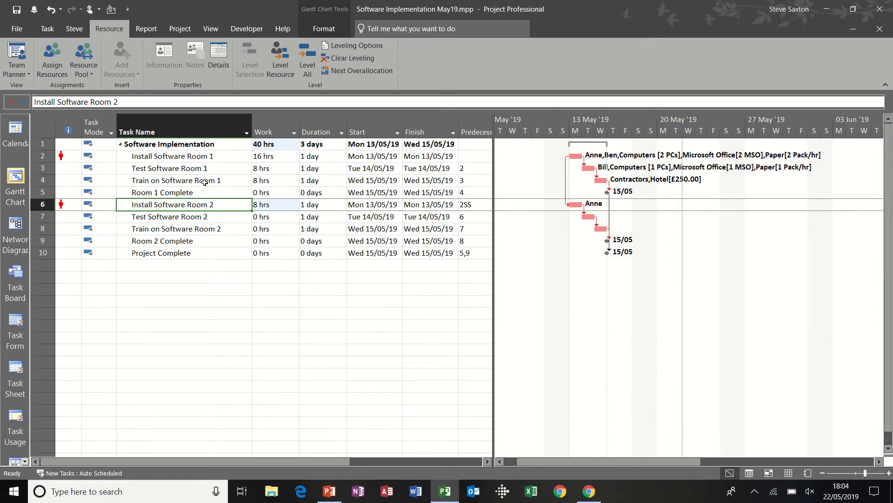
mouse_move(280, 57)
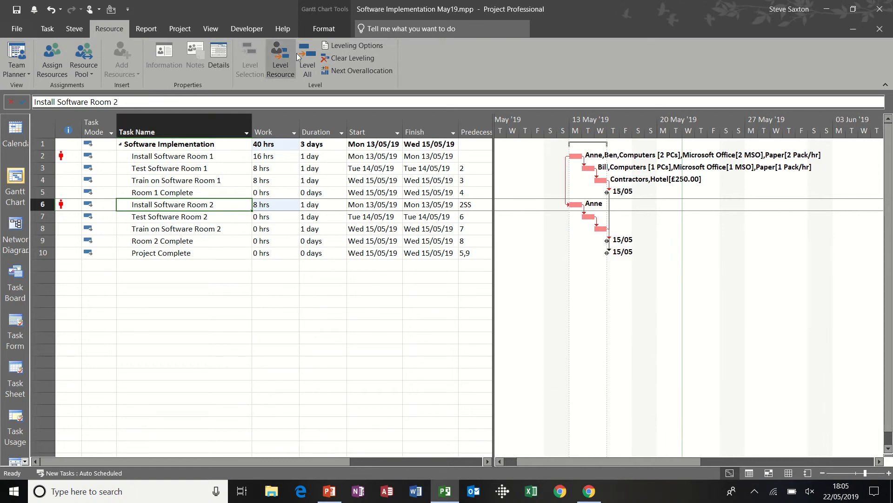
mouse_move(280, 59)
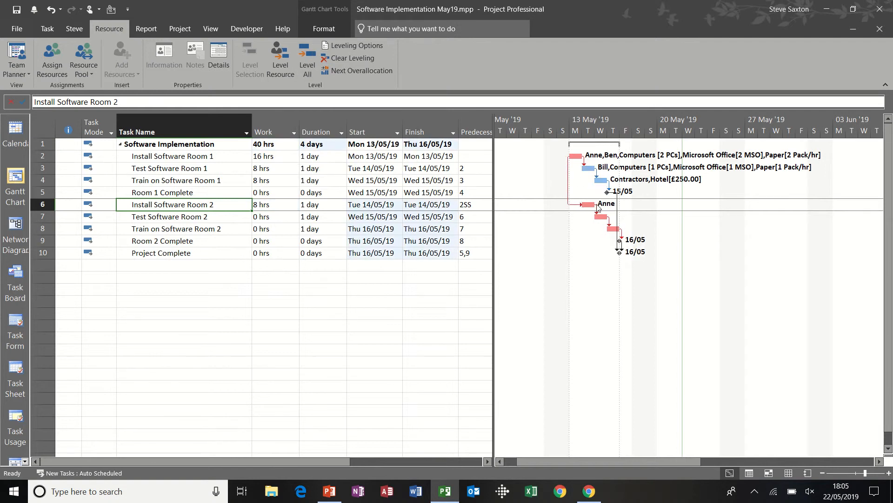
mouse_move(582, 197)
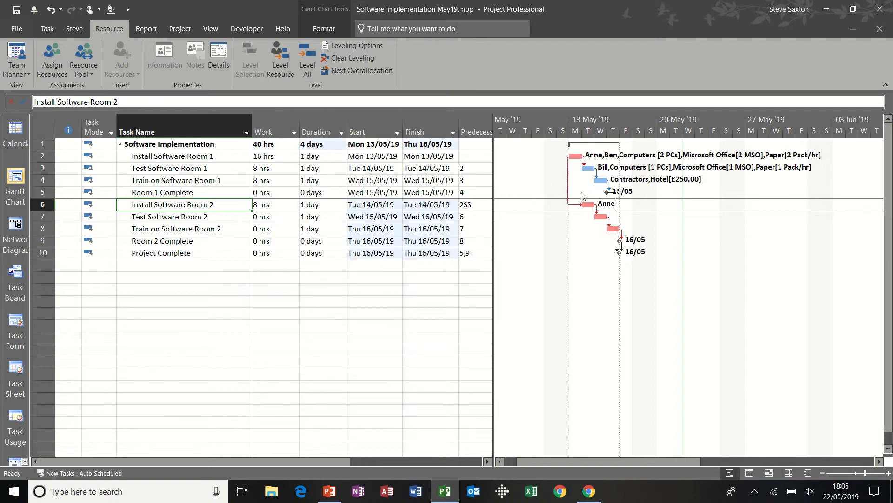
mouse_move(598, 211)
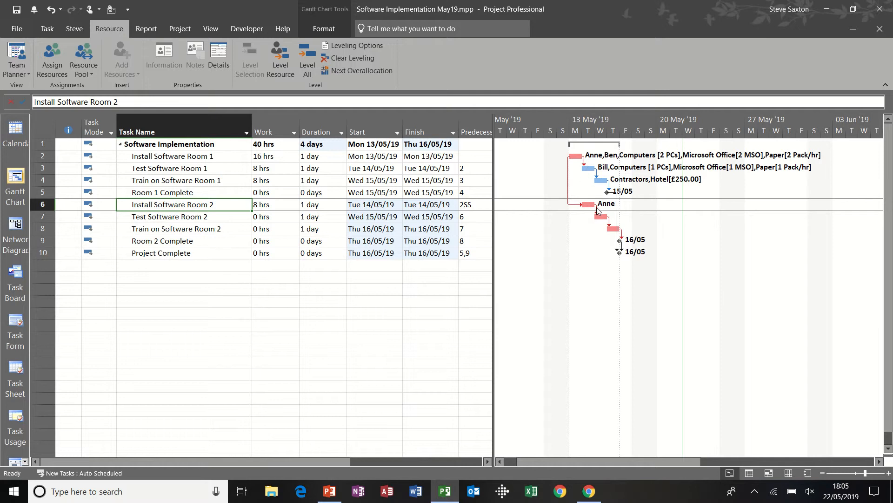
mouse_move(590, 212)
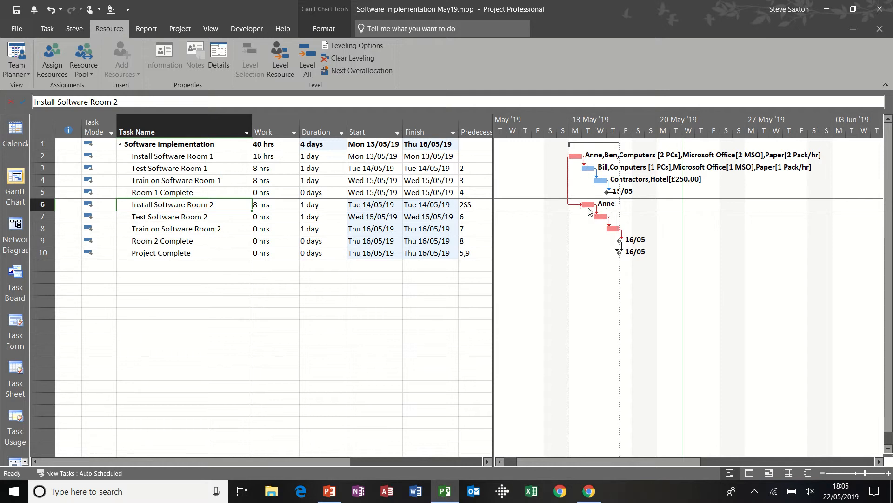
mouse_move(445, 207)
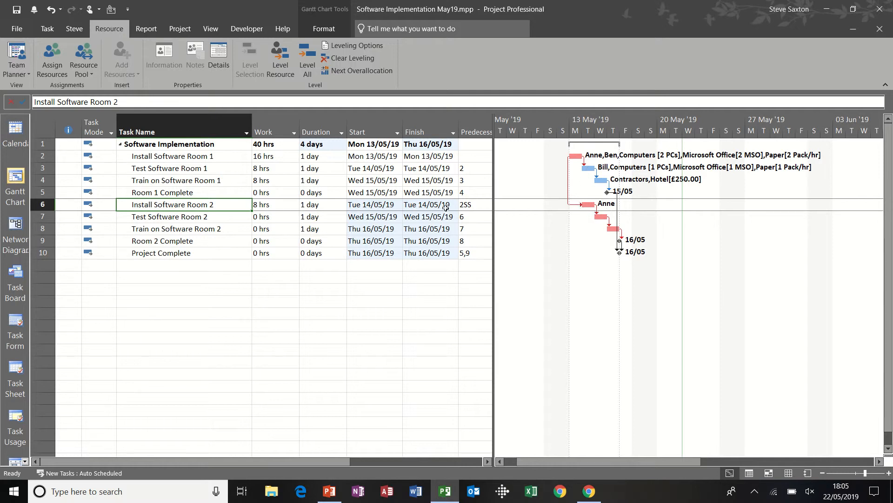
mouse_move(585, 227)
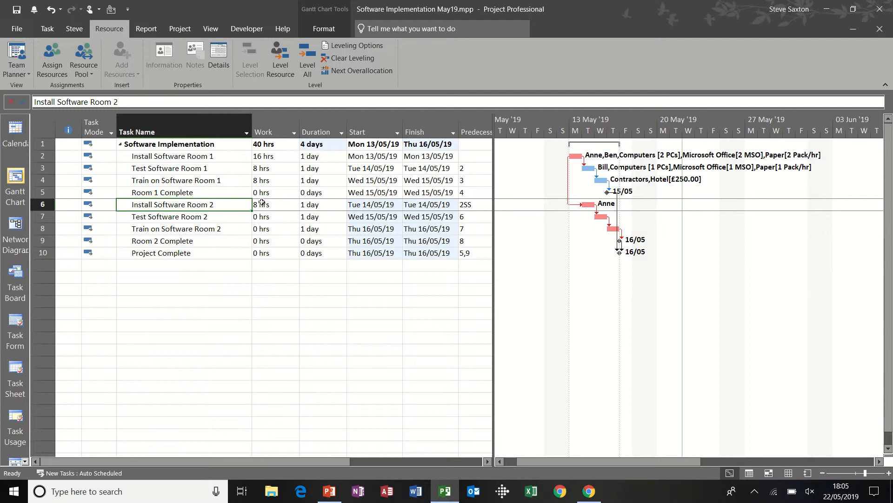
mouse_move(579, 217)
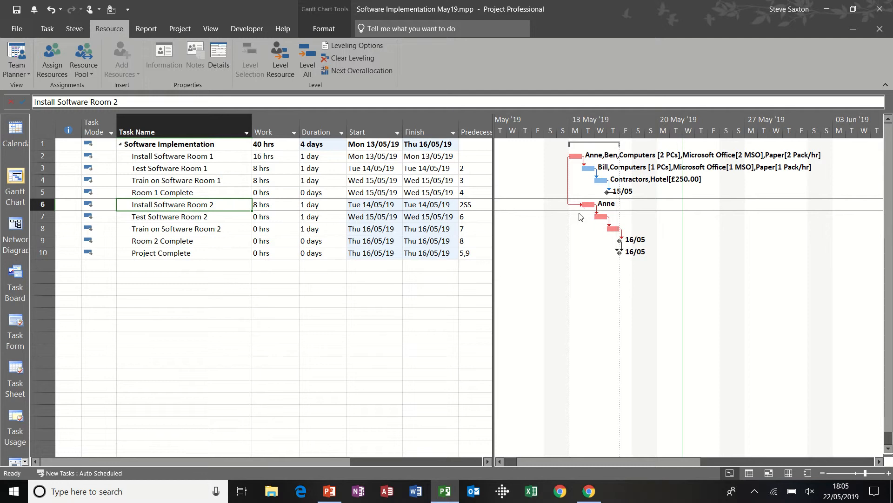
mouse_move(580, 207)
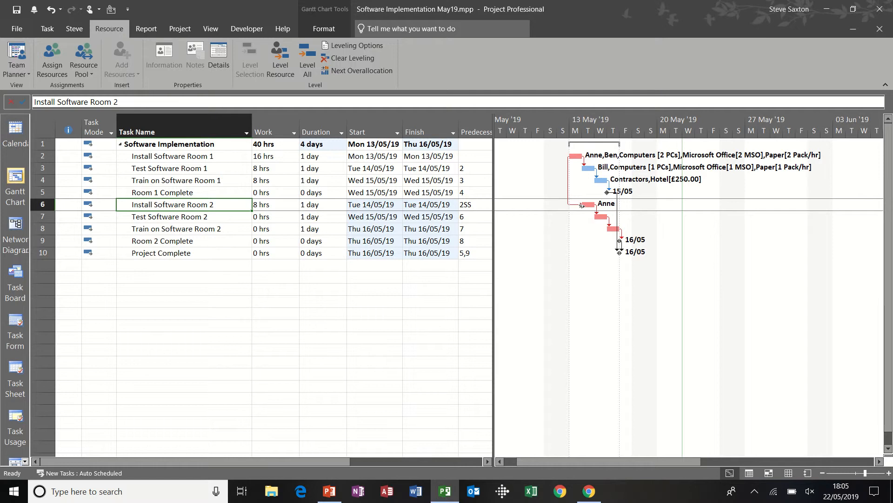
mouse_move(585, 215)
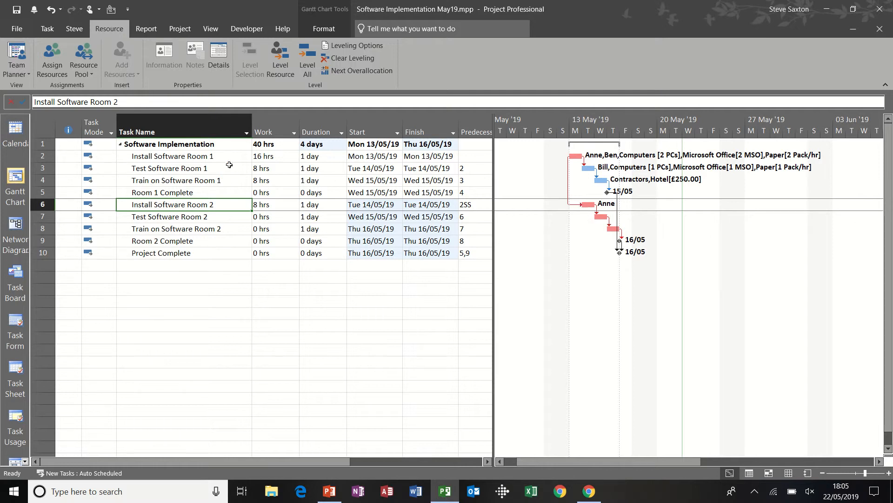
- Switch to the View ribbon after leveling Anne so Room 2 starts Tue 14/05
left_click(210, 28)
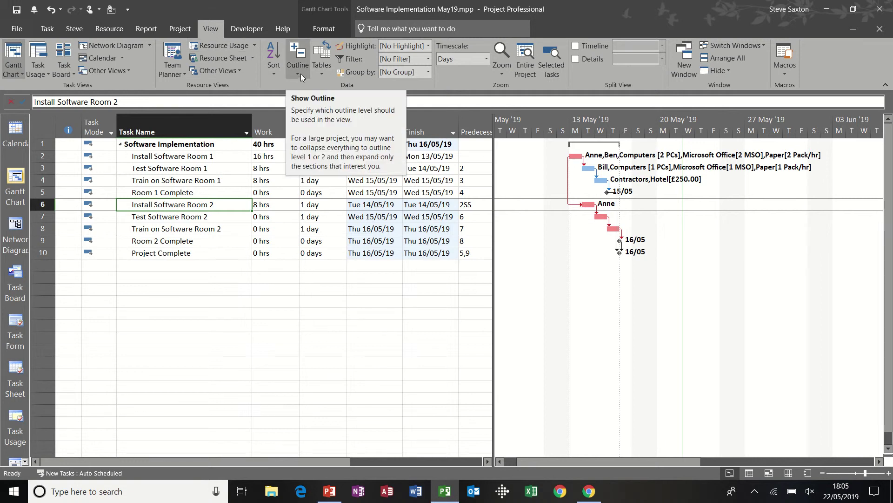
mouse_move(265, 80)
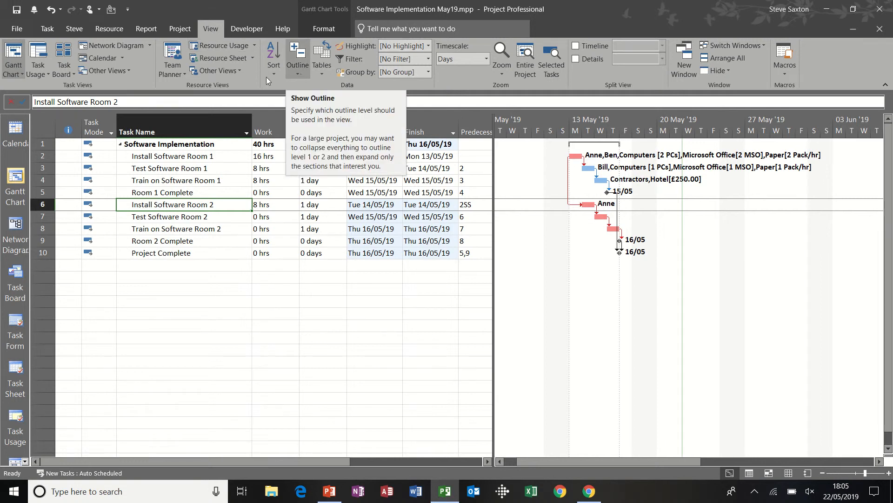
- Apply the Leveling Gantt view from More Views, showing the 1-eday delay on Install Software Room 2
left_click(218, 70)
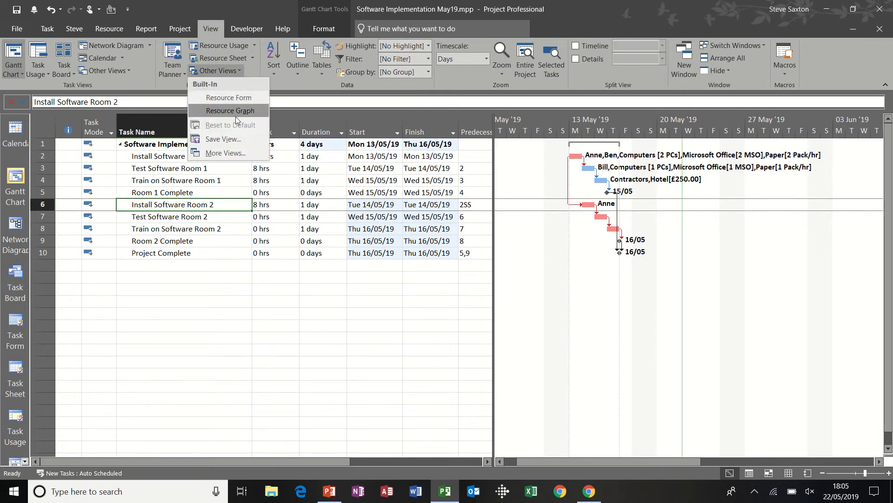
left_click(224, 152)
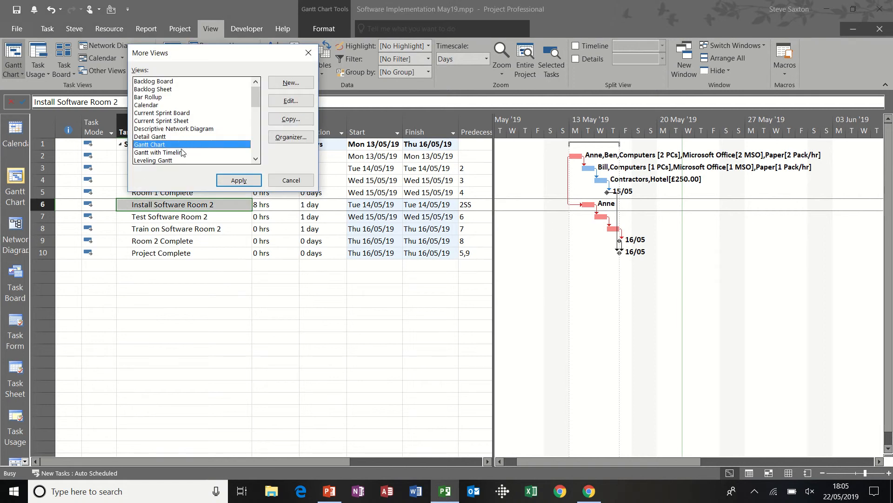
left_click(152, 161)
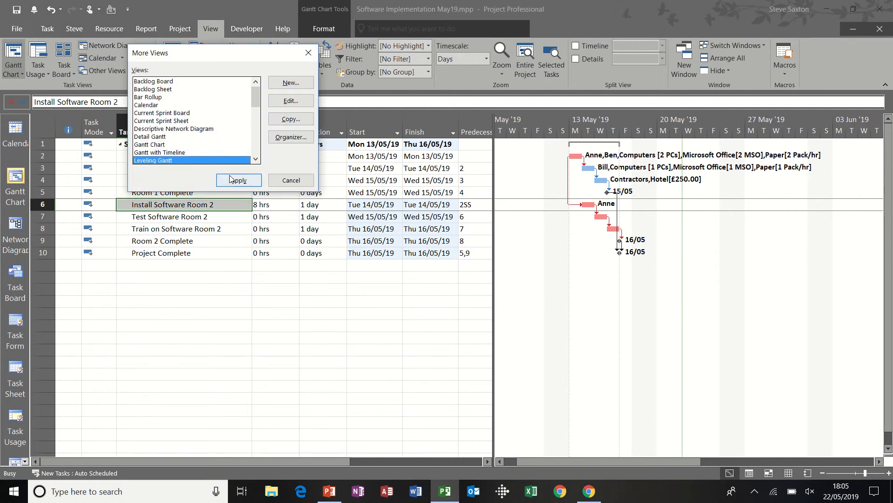
left_click(237, 180)
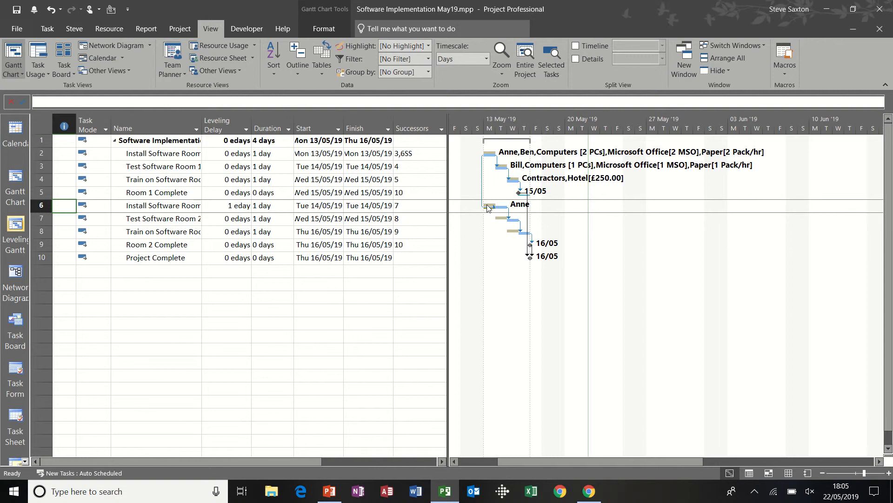
mouse_move(490, 206)
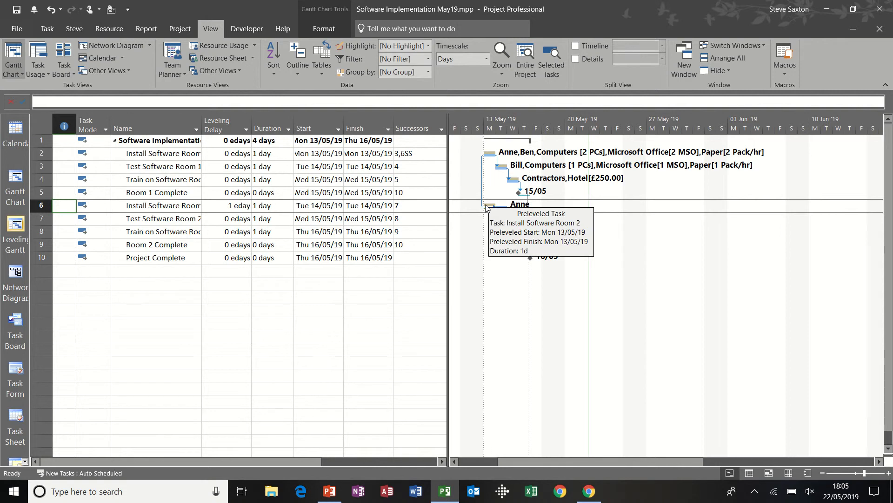
mouse_move(503, 206)
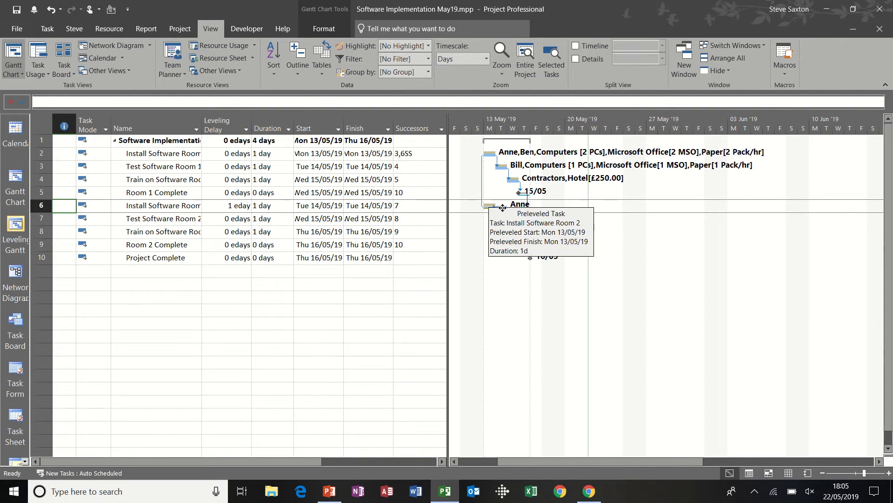
mouse_move(500, 279)
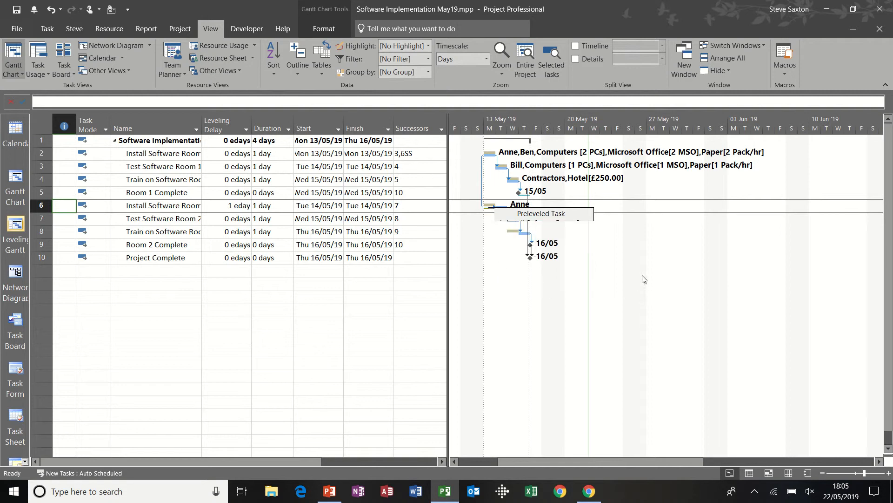
mouse_move(526, 201)
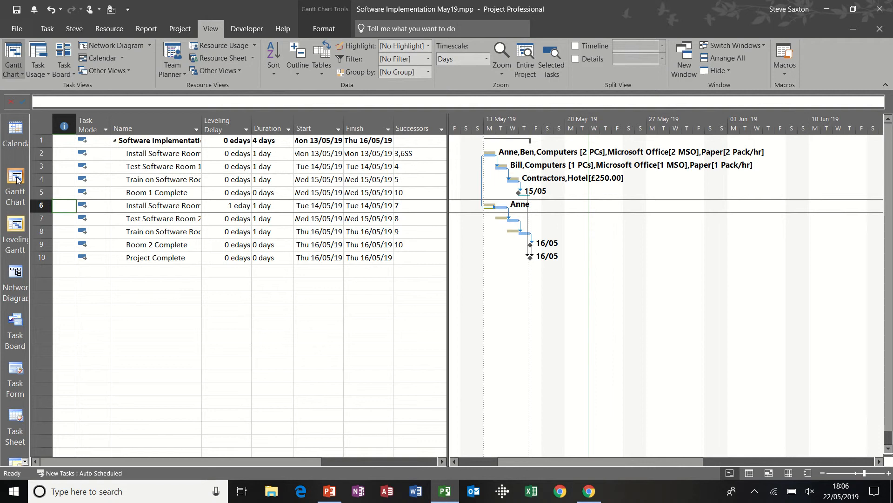
mouse_move(215, 201)
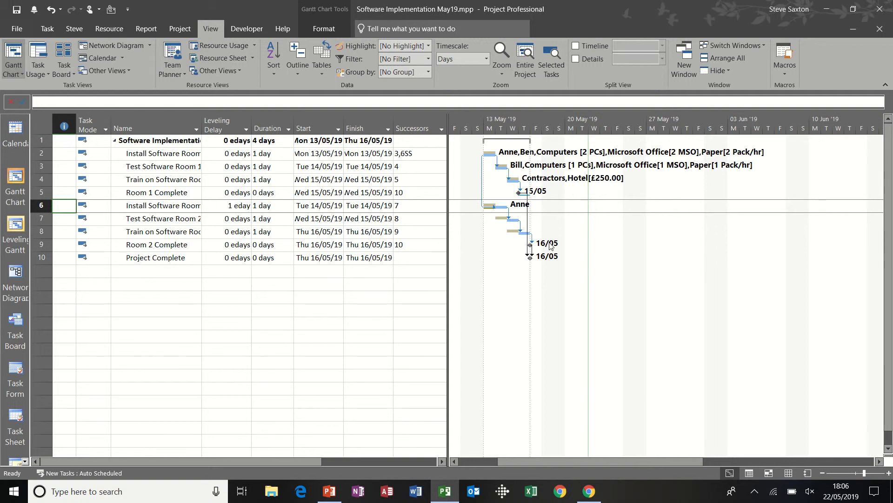
mouse_move(493, 212)
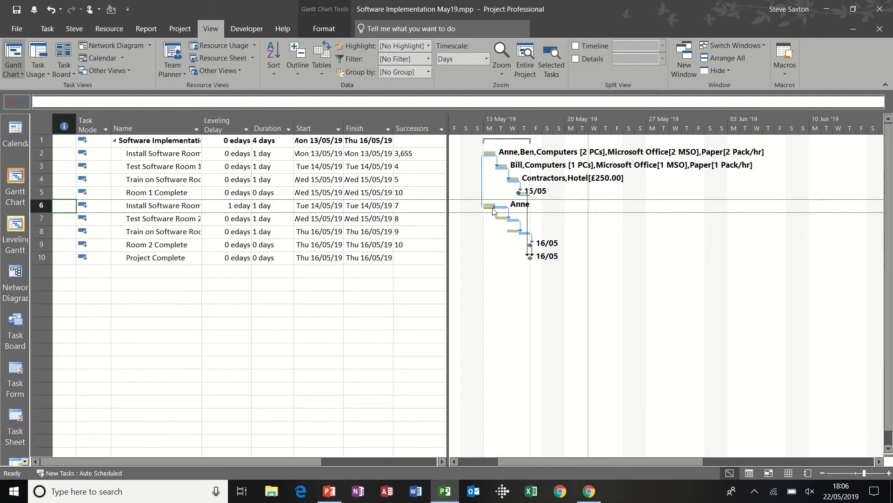
mouse_move(521, 232)
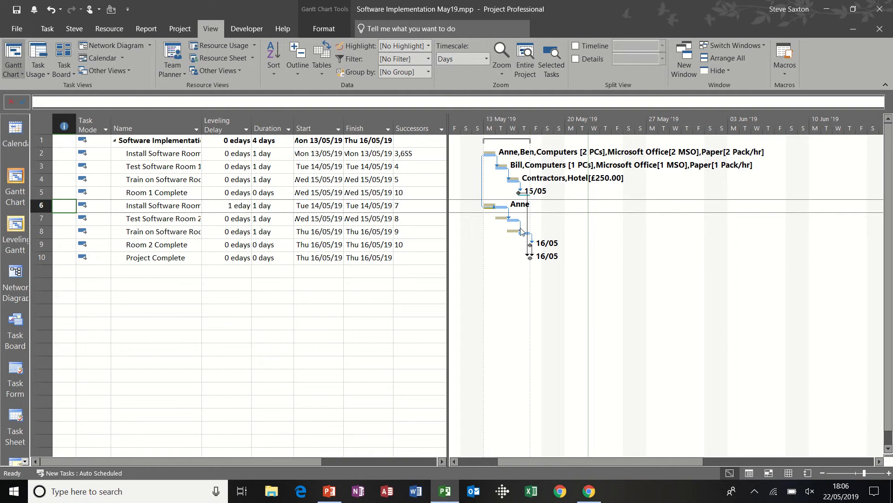
mouse_move(16, 179)
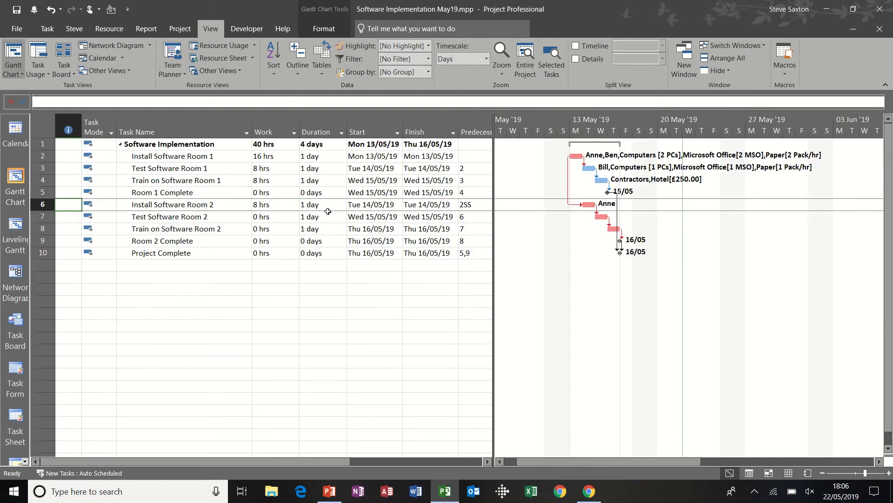
- Remove Anne from Install Software Room 2 so it starts Mon 13 May and the project ends 15 May
left_click(171, 191)
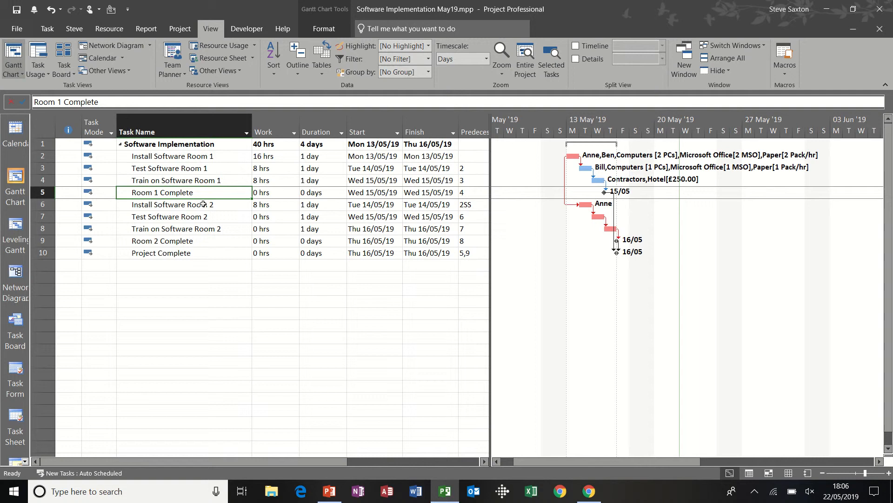
left_click(171, 203)
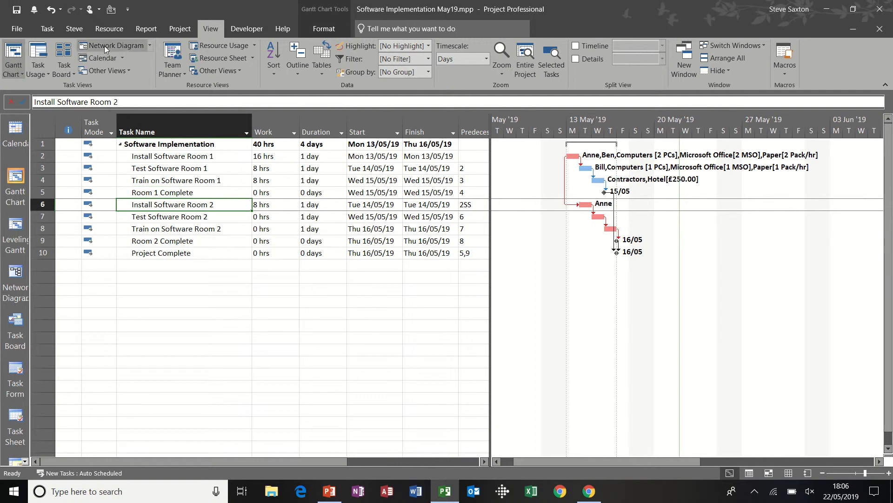
left_click(109, 28)
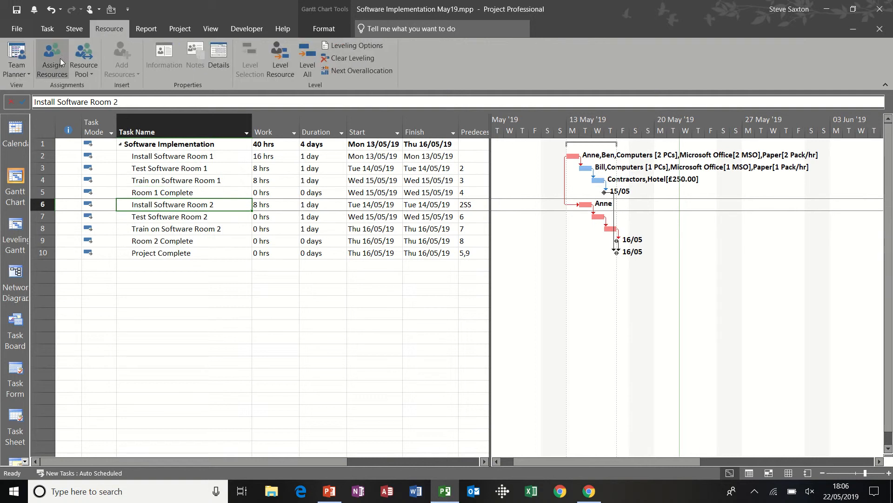
left_click(52, 58)
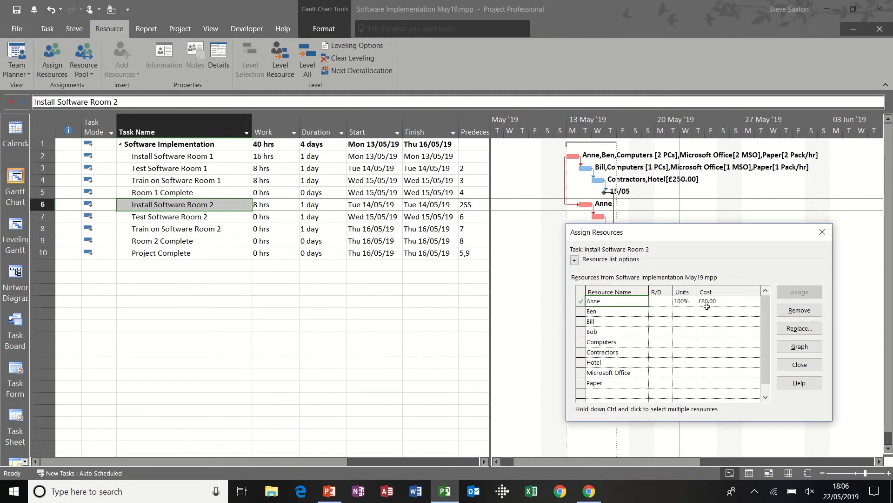
left_click(799, 309)
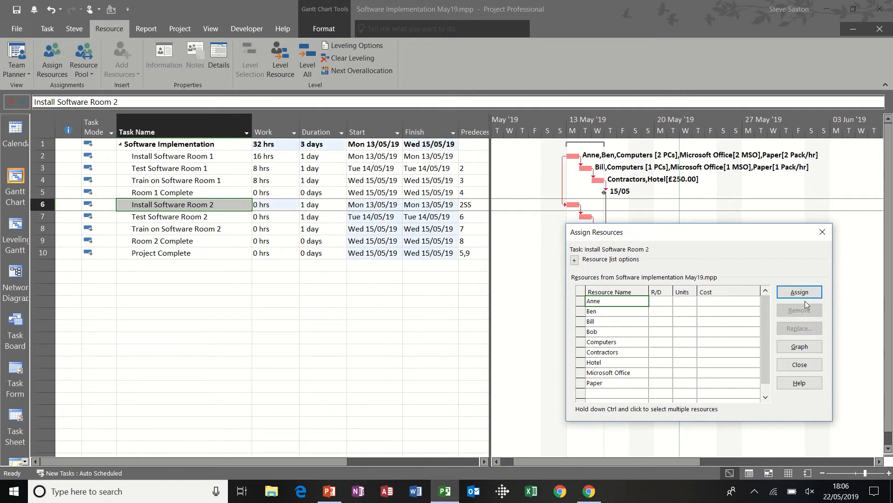
left_click(799, 363)
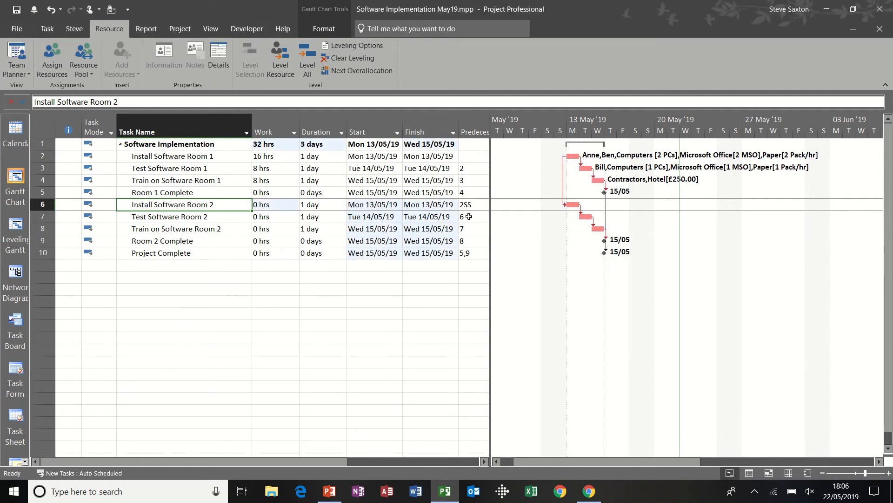
mouse_move(856, 252)
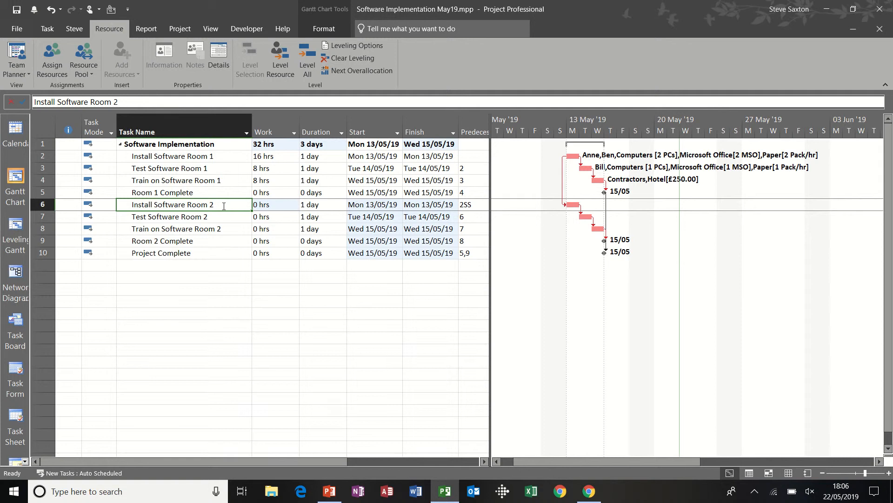
left_click(169, 217)
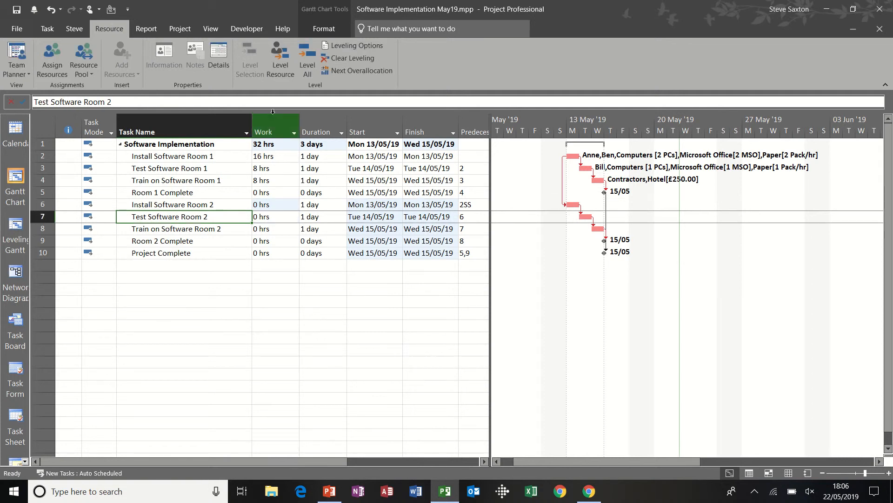
- Set leveling calculations to Automatic in Leveling Options, schedule still finishing 15 May
left_click(354, 45)
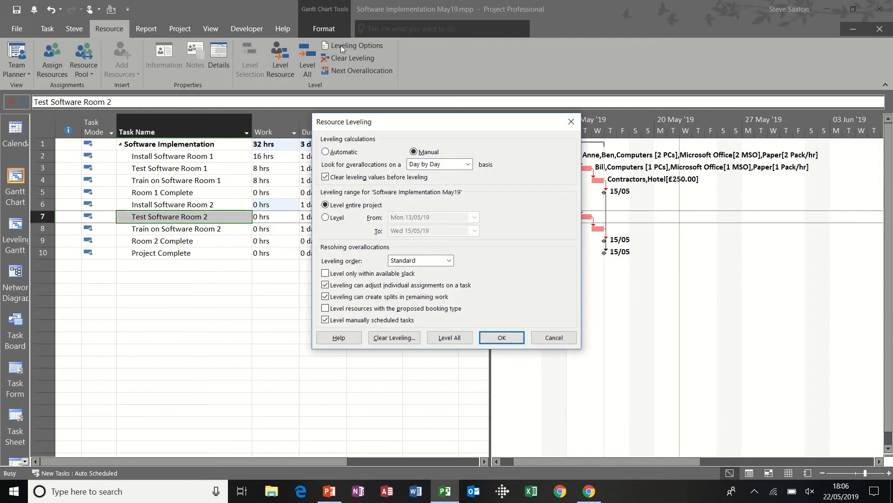
left_click(326, 152)
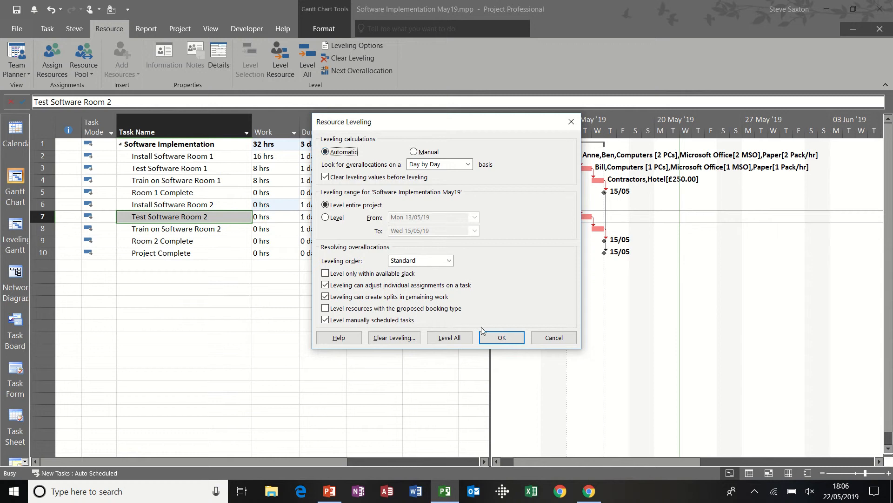
left_click(500, 337)
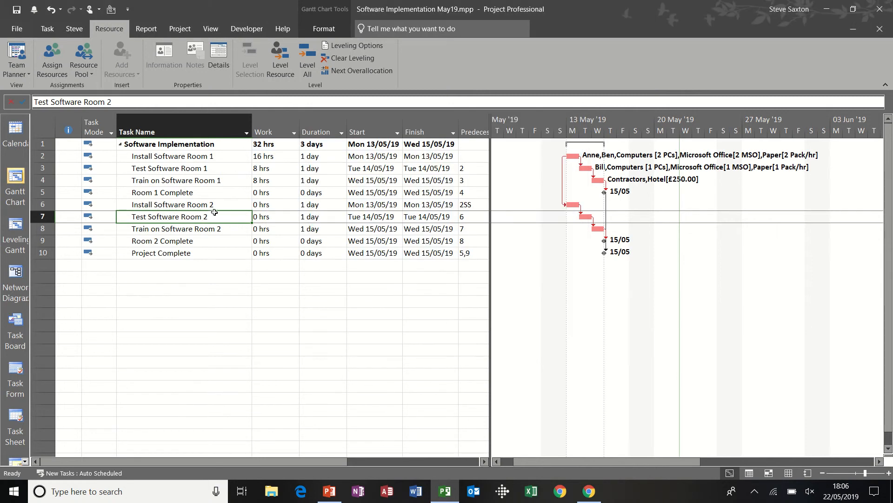
left_click(171, 204)
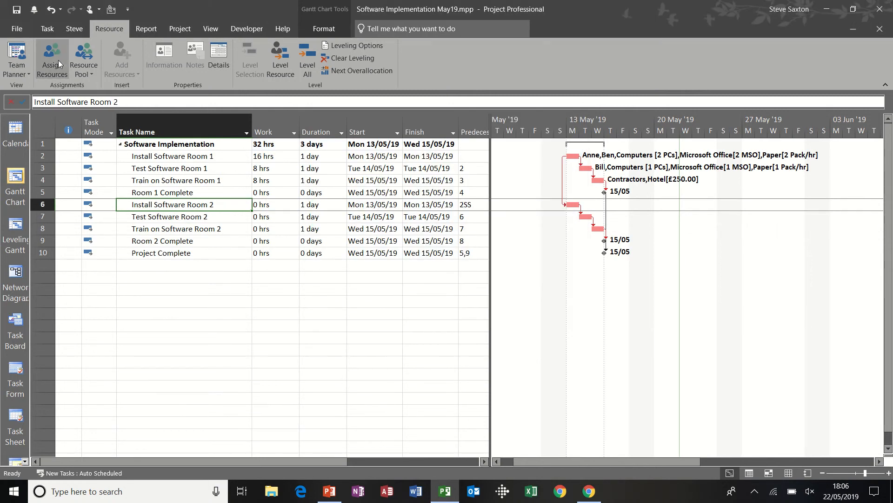
- Assign Anne back to Install Software Room 2, then remove her again from the task
left_click(51, 59)
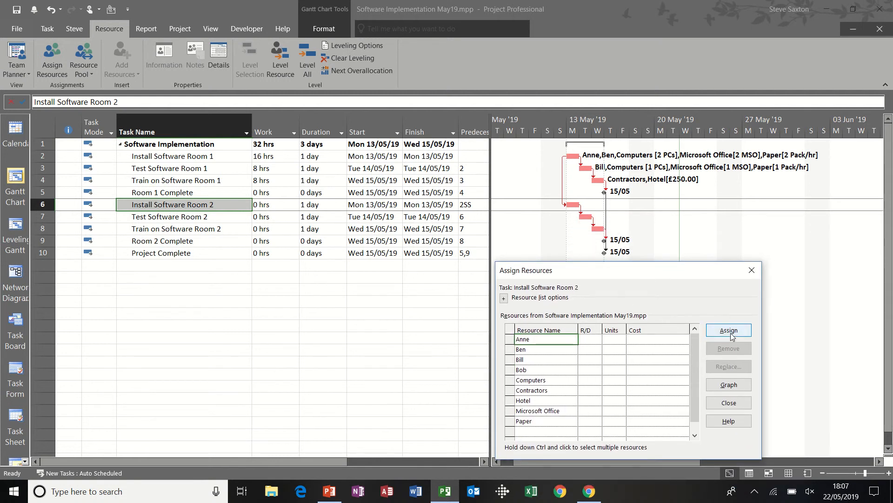
left_click(729, 330)
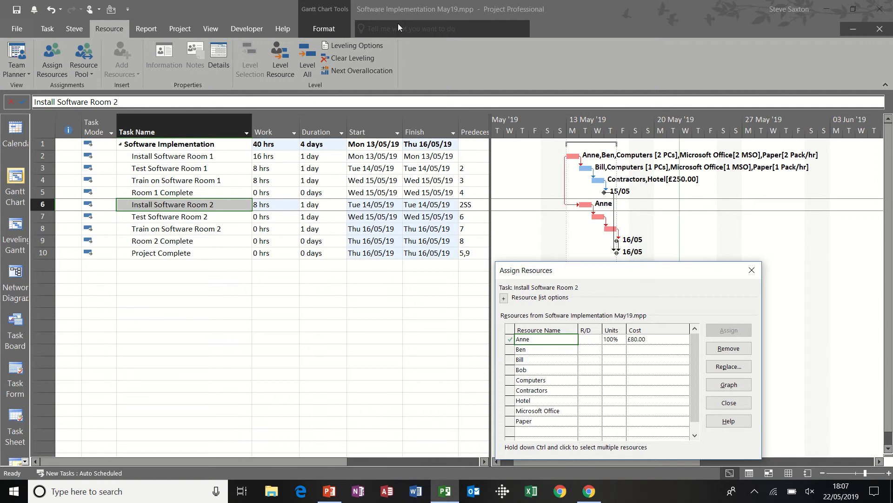
mouse_move(590, 217)
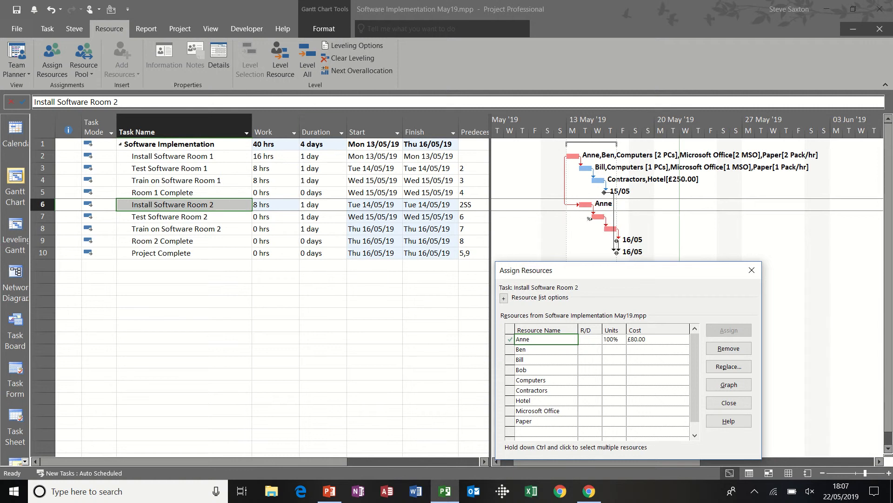
mouse_move(577, 206)
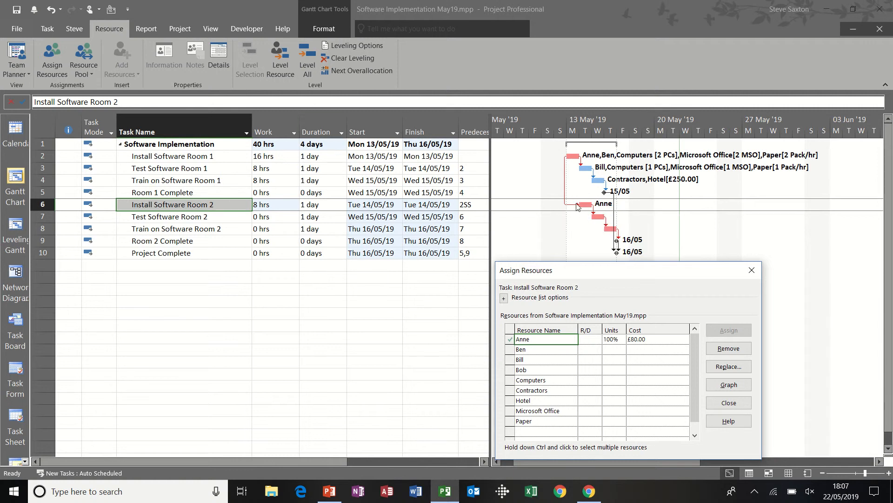
mouse_move(359, 223)
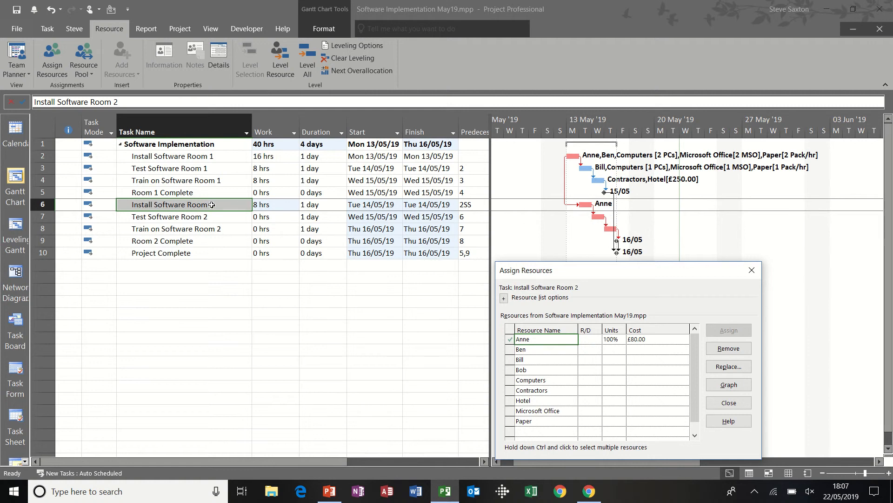
mouse_move(589, 220)
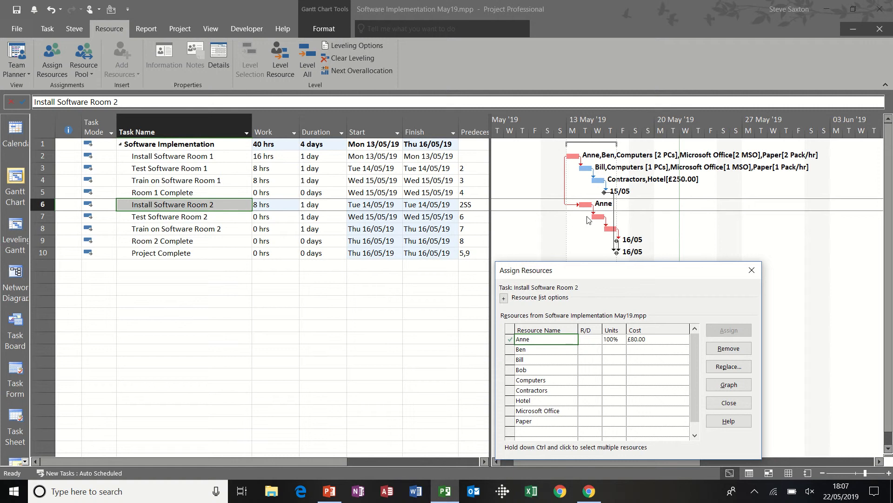
mouse_move(606, 204)
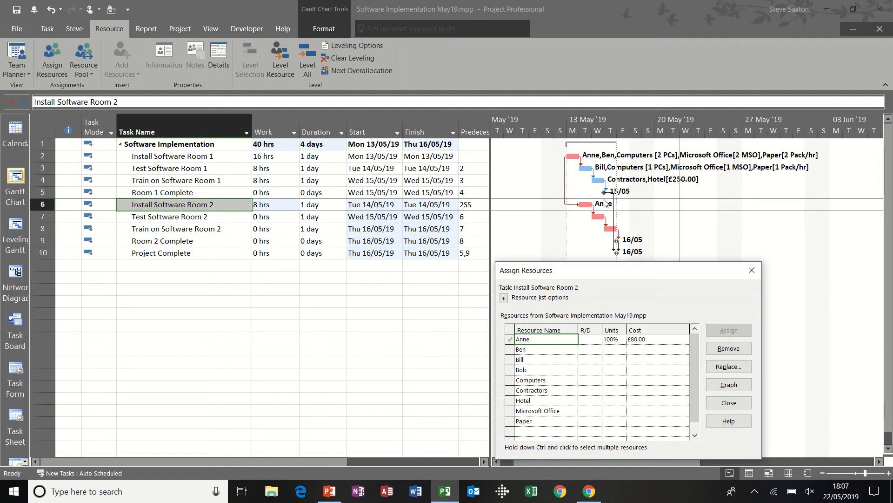
mouse_move(599, 204)
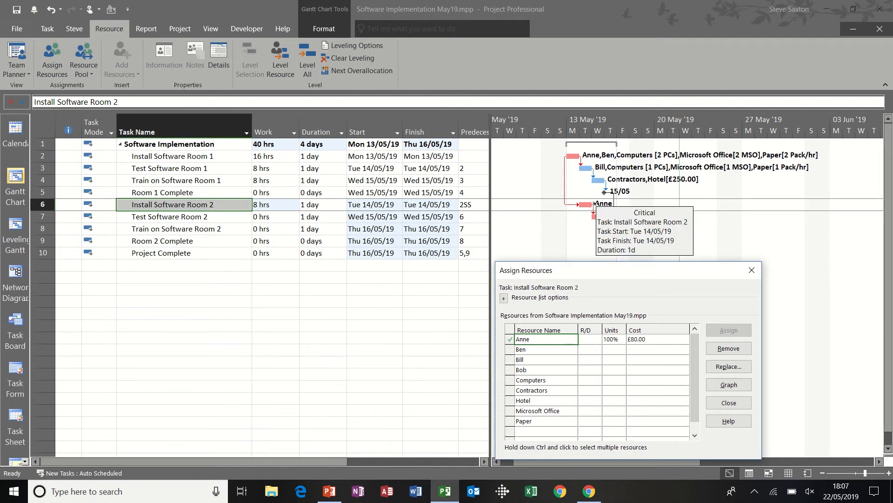
left_click(729, 348)
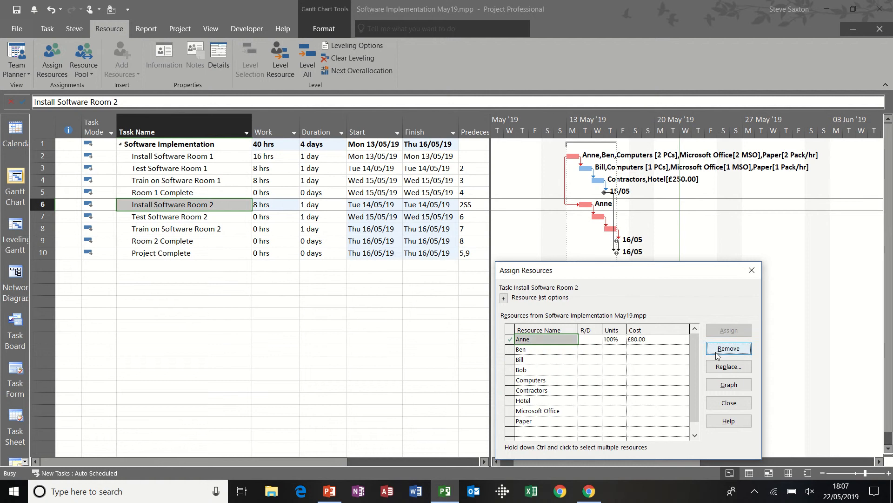
left_click(727, 348)
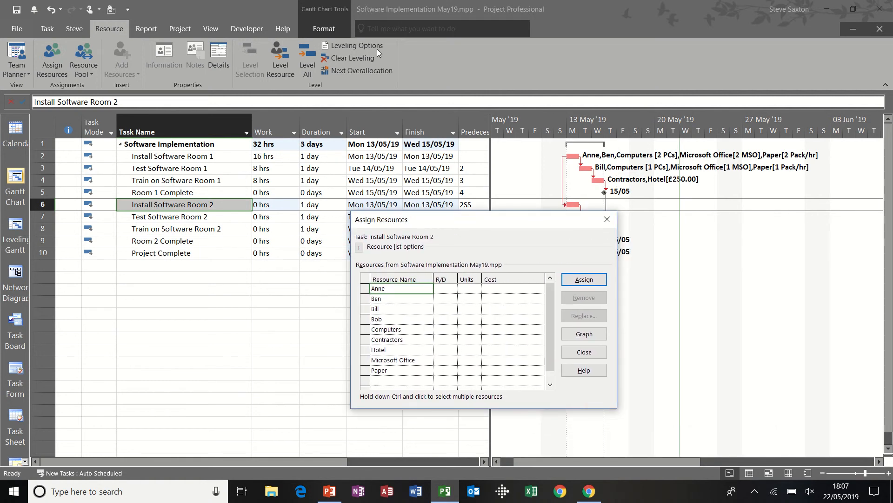
left_click(357, 46)
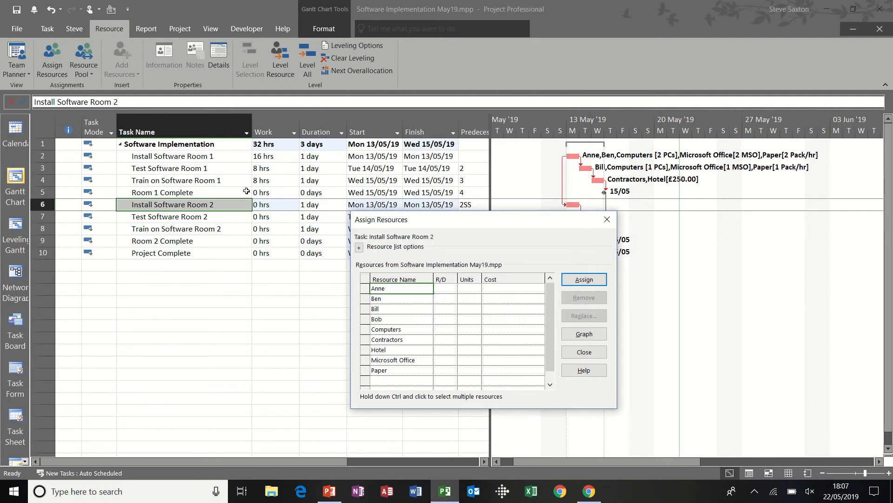
- Review the resources assigned to Test Software Room 1 and Install Software Room 1
left_click(183, 168)
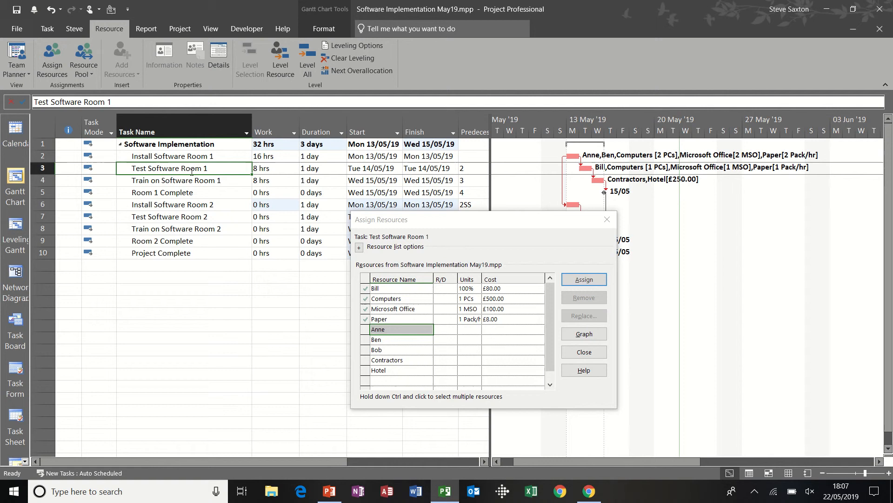
left_click(173, 155)
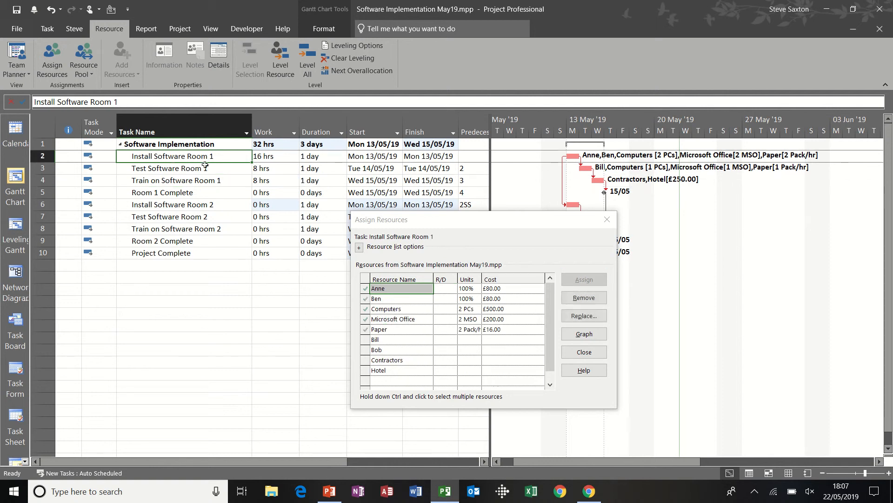
left_click(168, 167)
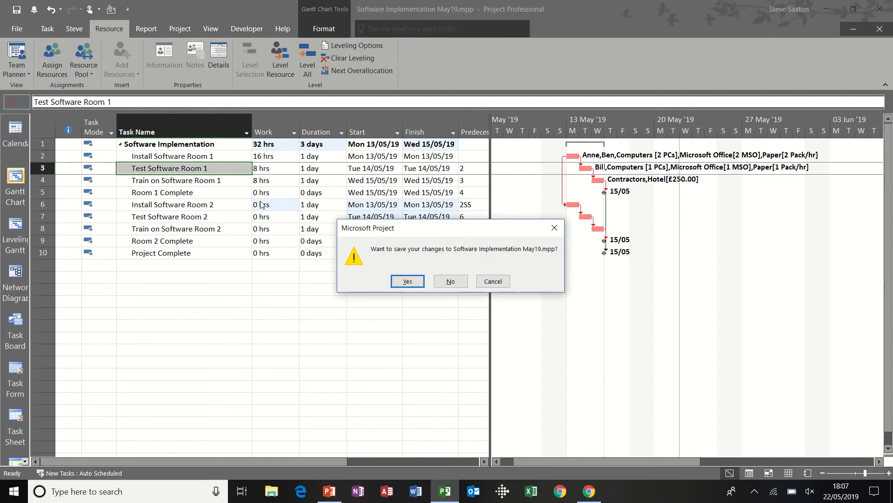
- Answer the save prompt and switch the new Project1 to its empty Resource Sheet
left_click(449, 281)
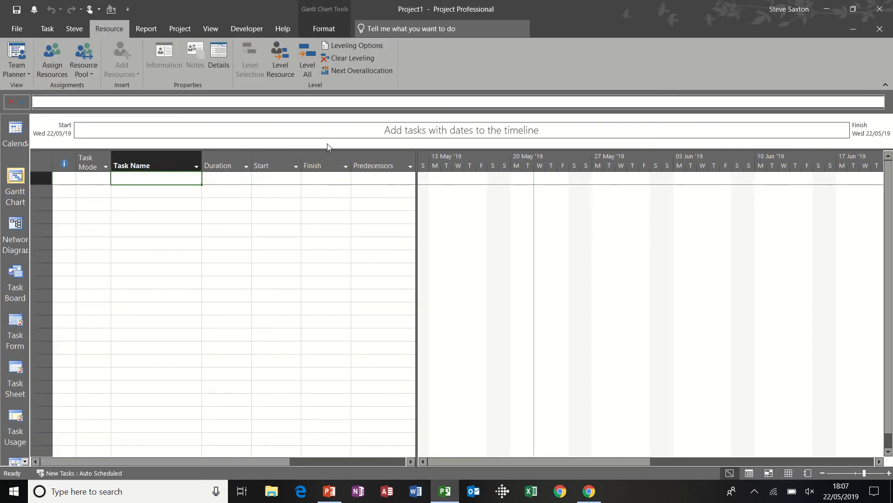
mouse_move(161, 204)
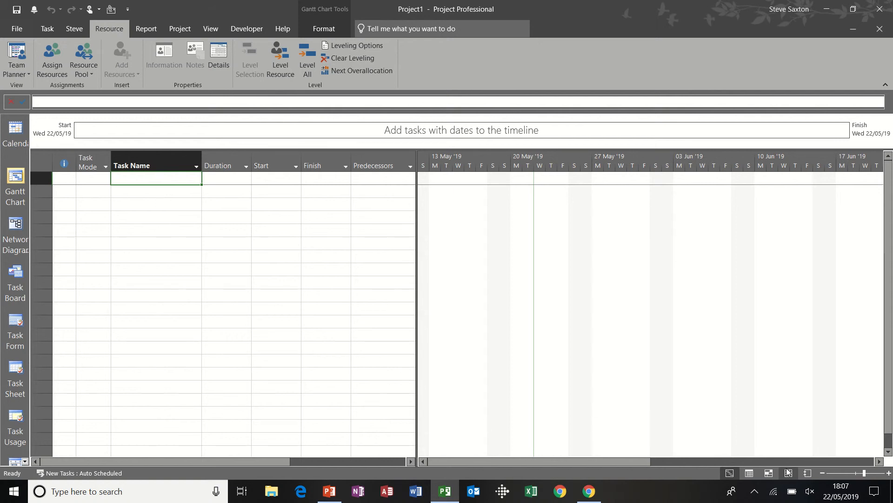
left_click(788, 473)
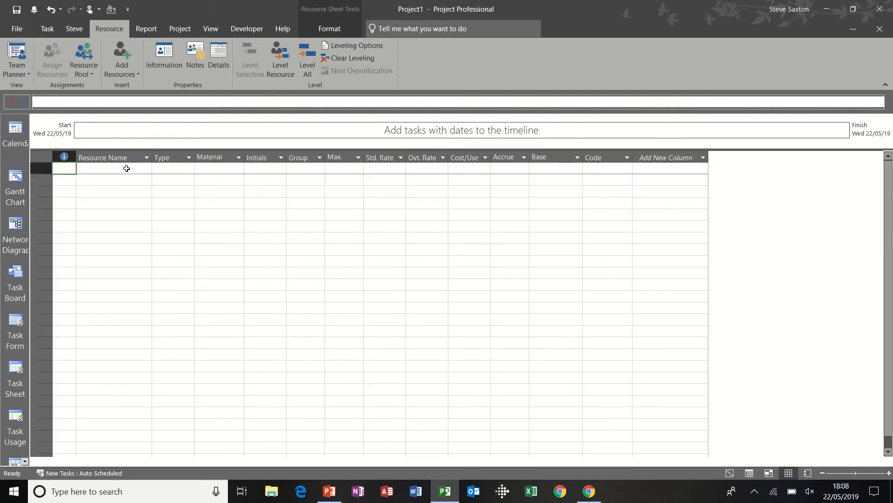
type("Bill")
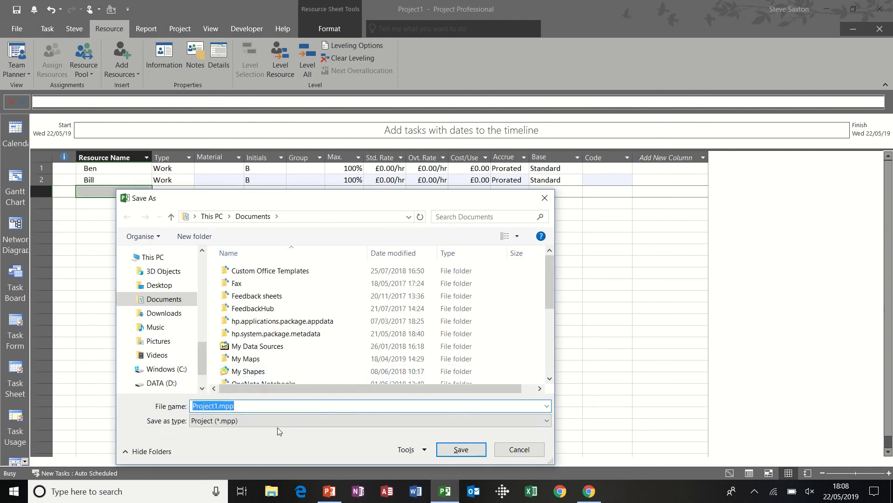
- Save the new resource list of Ben and Bill as pool.mpp, correcting the typo 'poll'
type("poll")
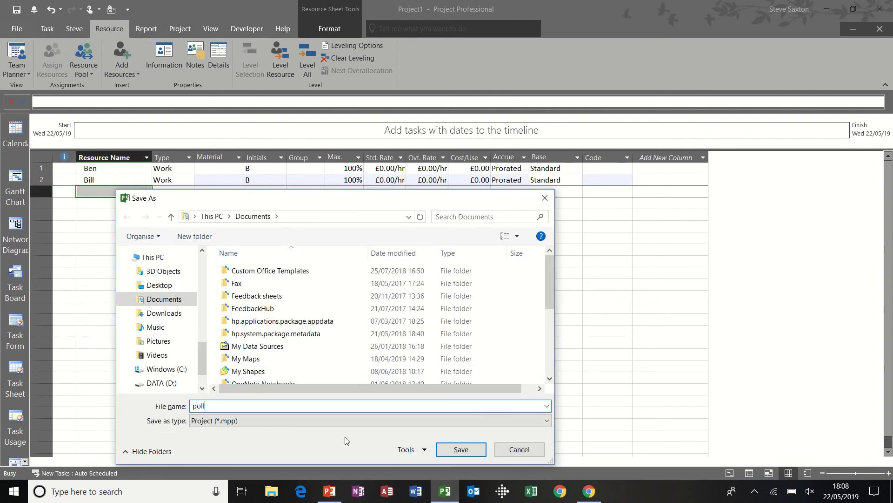
key("Backspace")
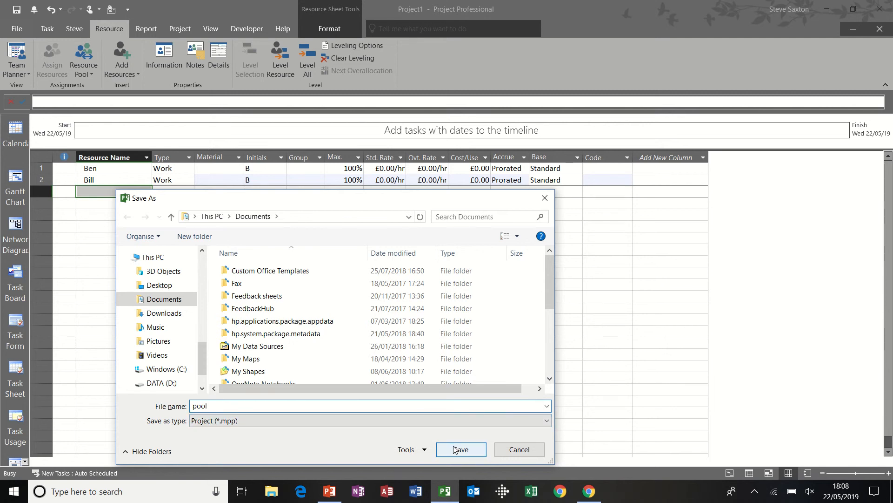
left_click(461, 449)
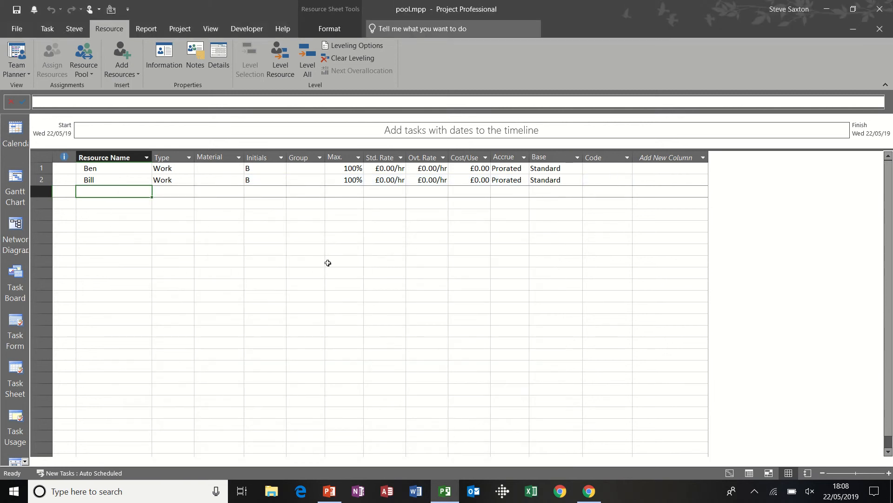
- Start a blank project with one-day Task A and Task B and save it as Project A
left_click(15, 188)
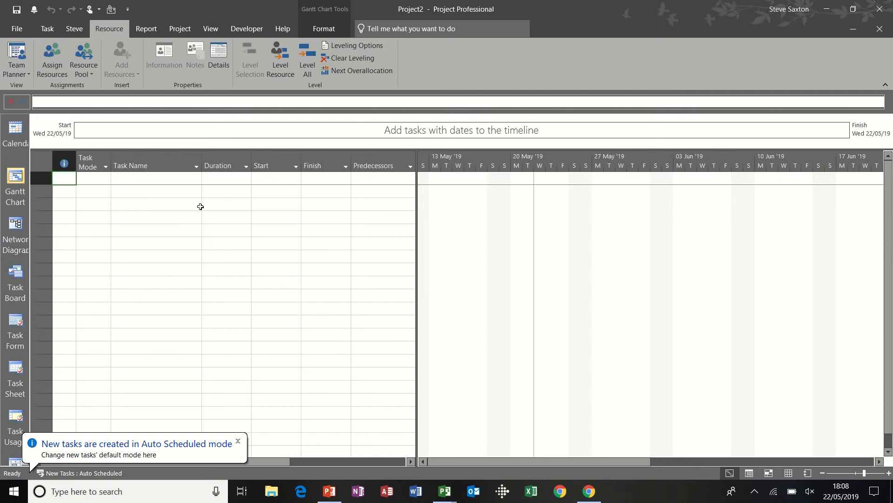
type("Task A")
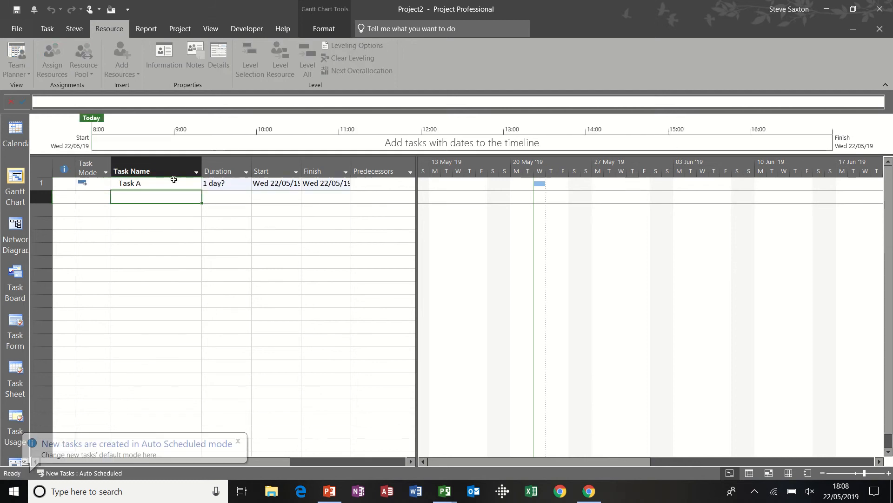
type("Task B")
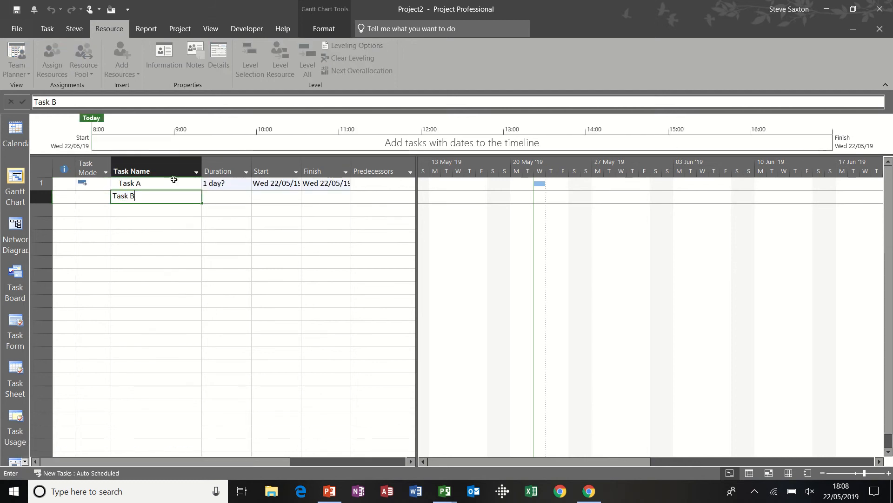
key("Return")
type("1")
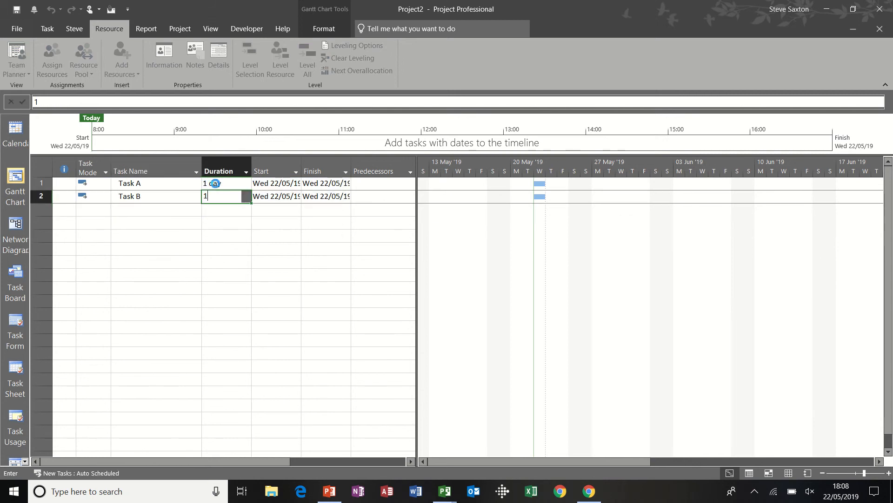
key("Return")
type("Project")
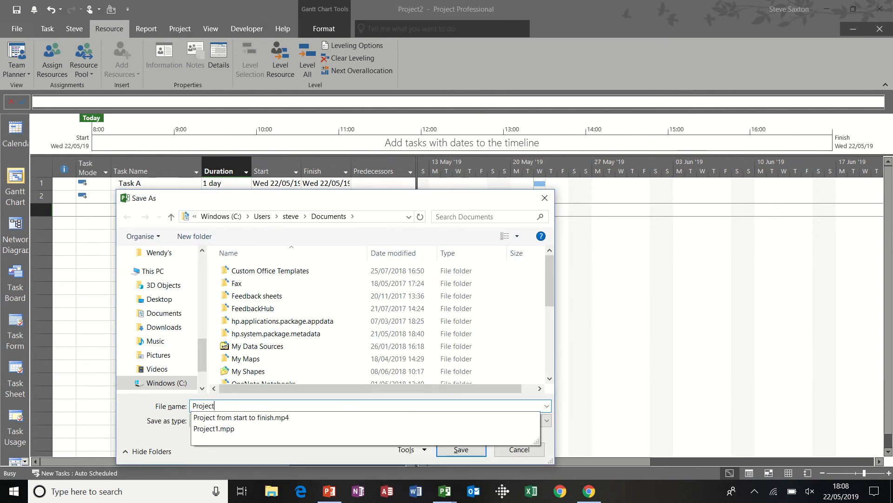
left_click(460, 450)
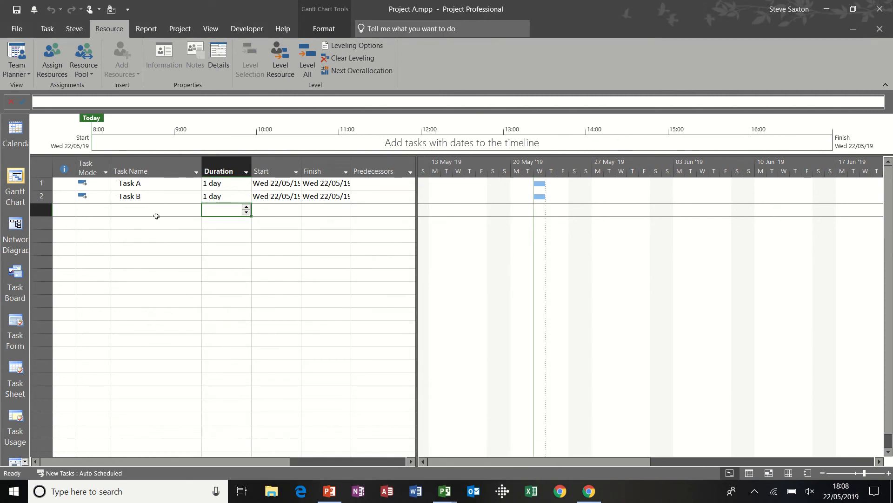
- Set Project A to use resources from pool.mpp via Share Resources
left_click(83, 58)
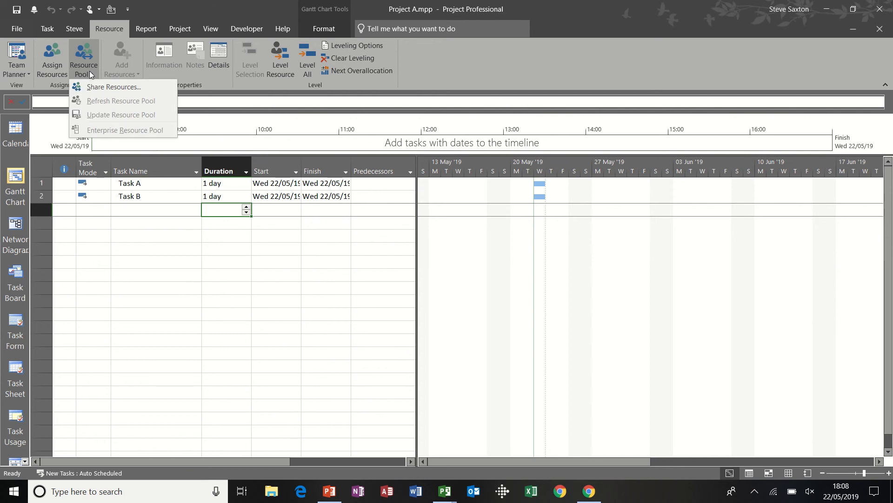
mouse_move(113, 87)
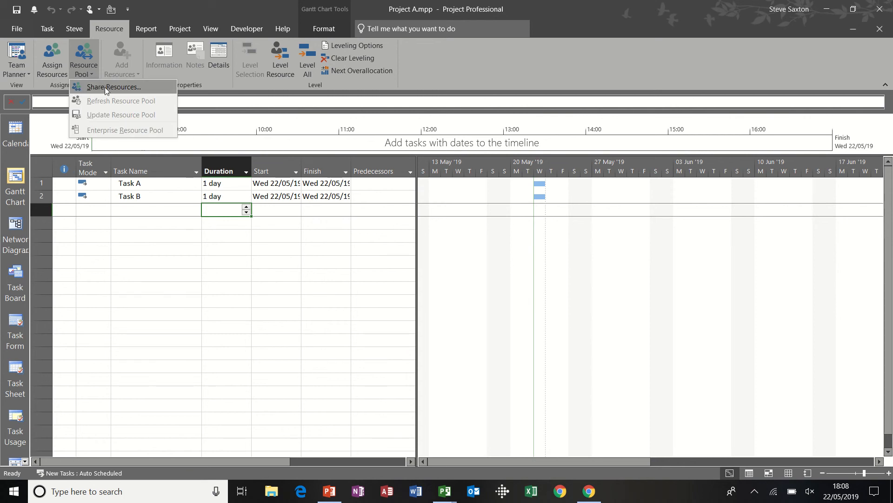
left_click(114, 86)
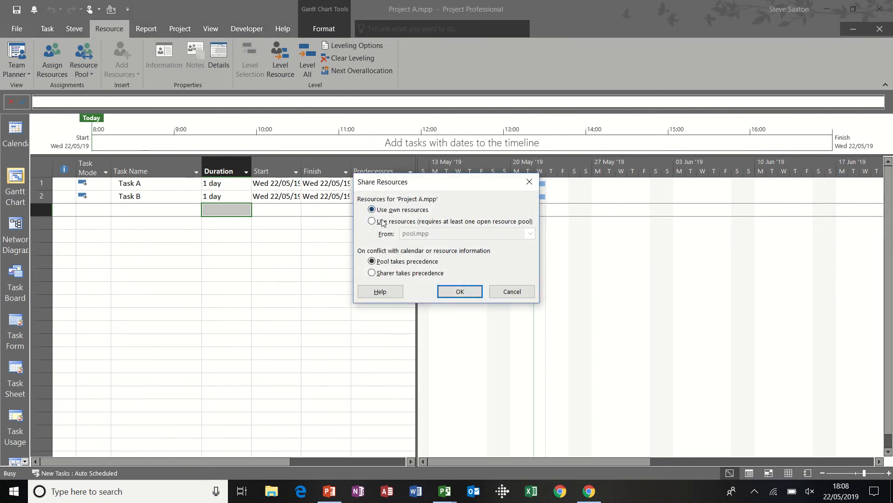
left_click(371, 221)
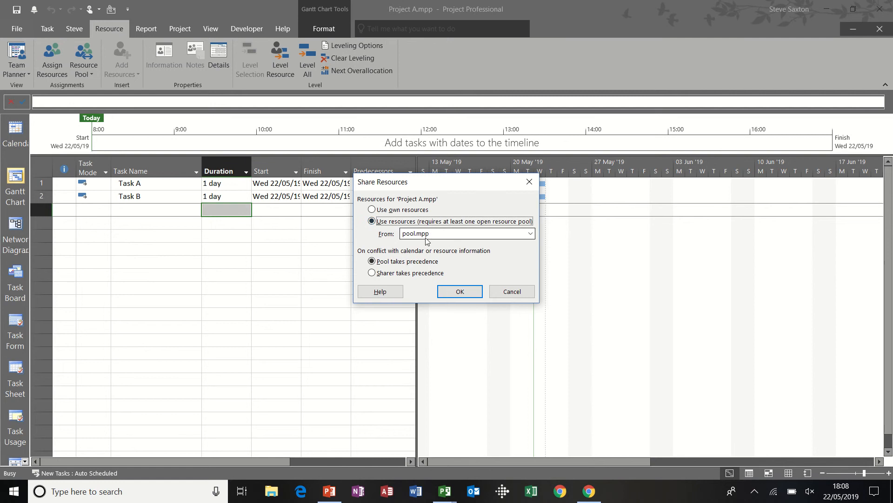
mouse_move(211, 264)
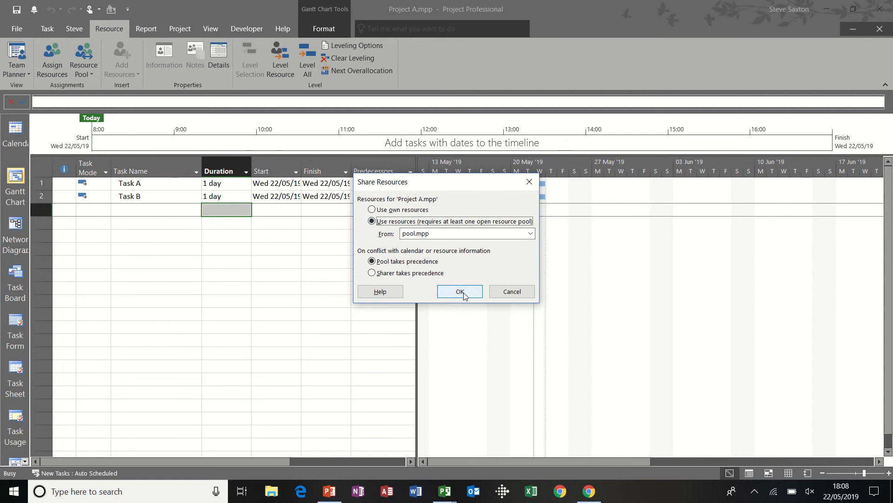
left_click(460, 291)
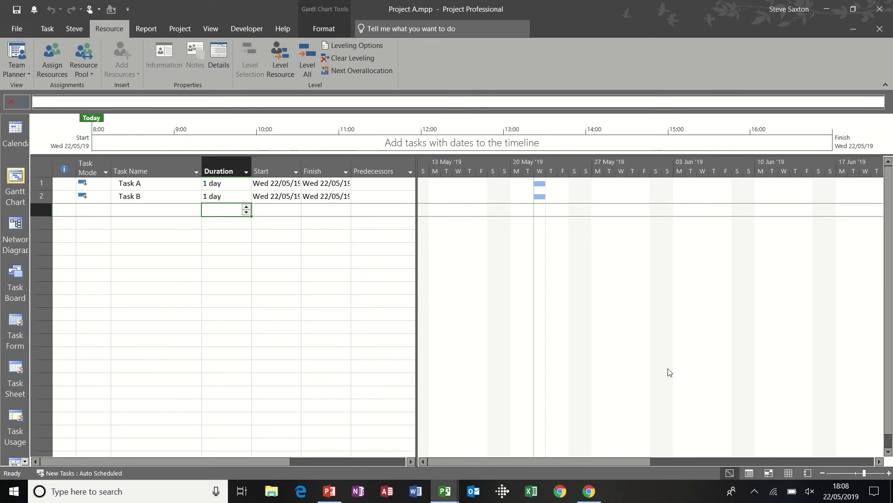
- Check Project A's pooled resources, then assign Ben to Task A and Bill to Task B
left_click(769, 473)
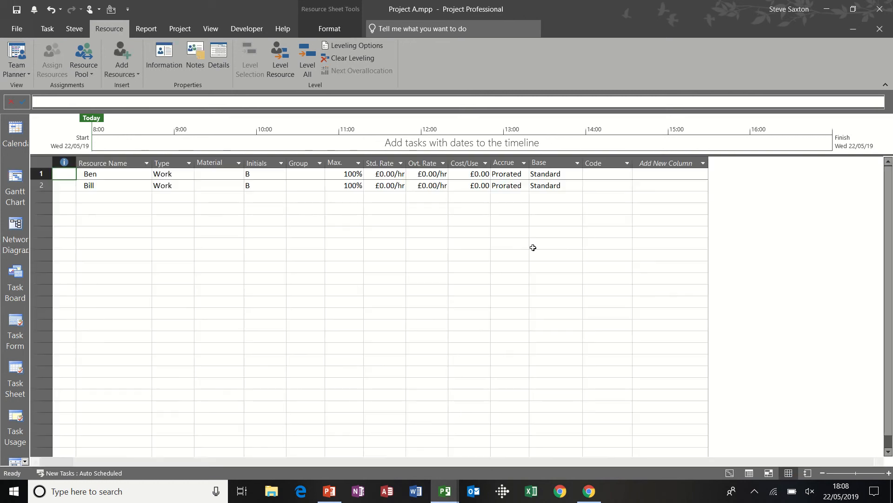
mouse_move(270, 192)
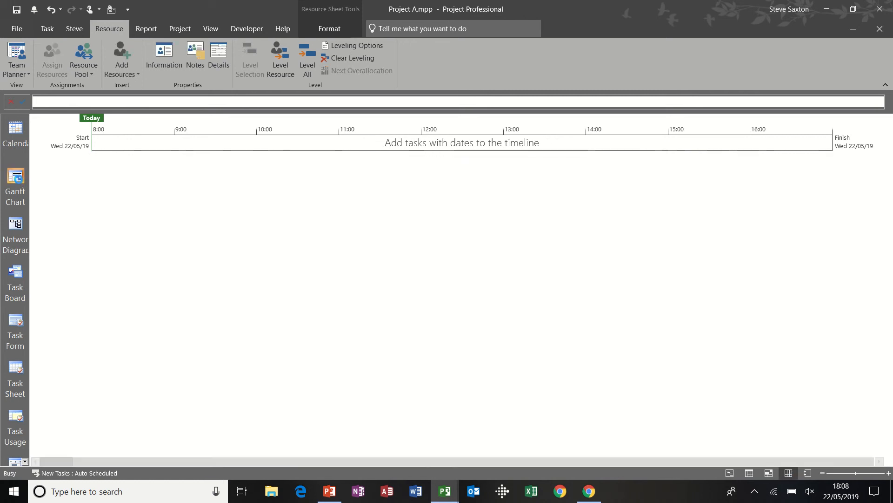
left_click(15, 185)
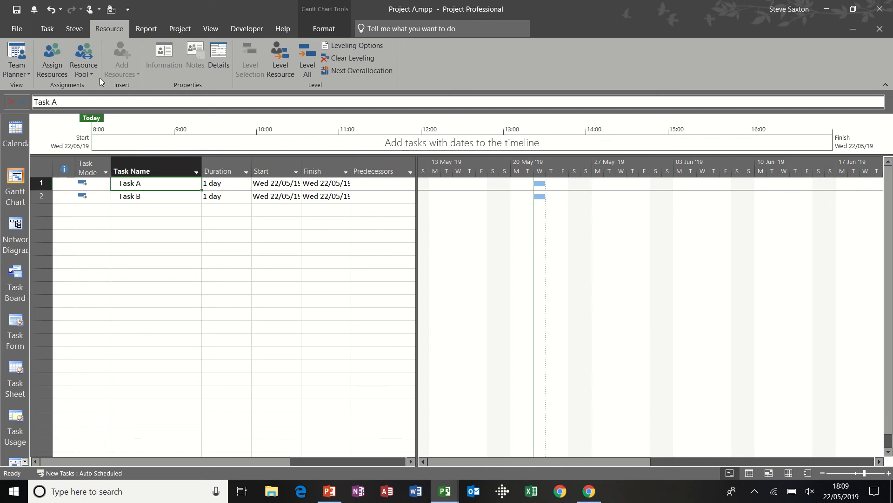
left_click(52, 59)
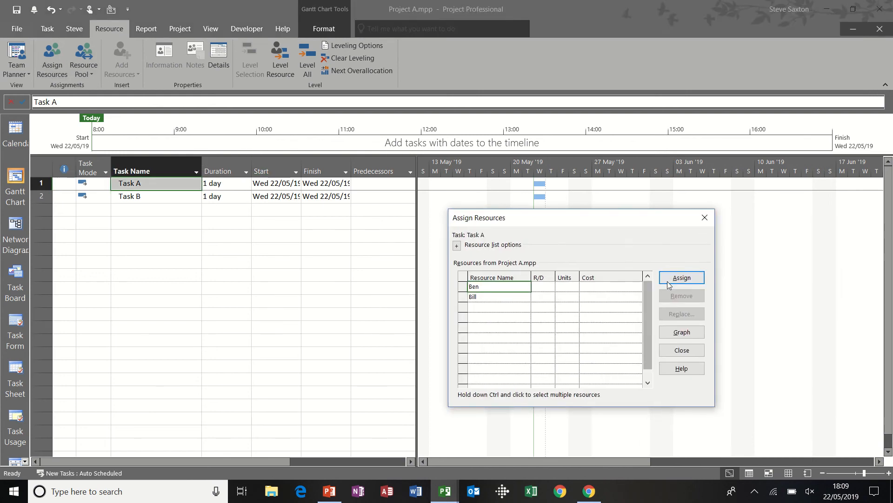
left_click(681, 277)
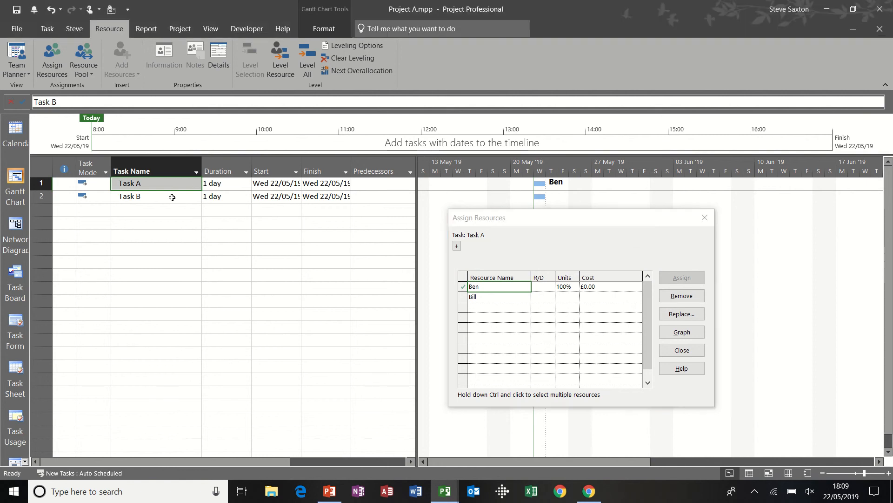
left_click(129, 197)
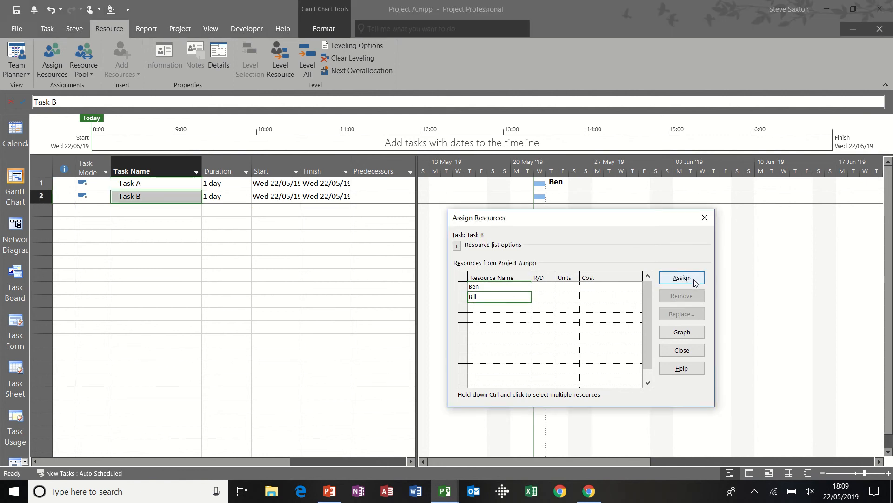
left_click(681, 278)
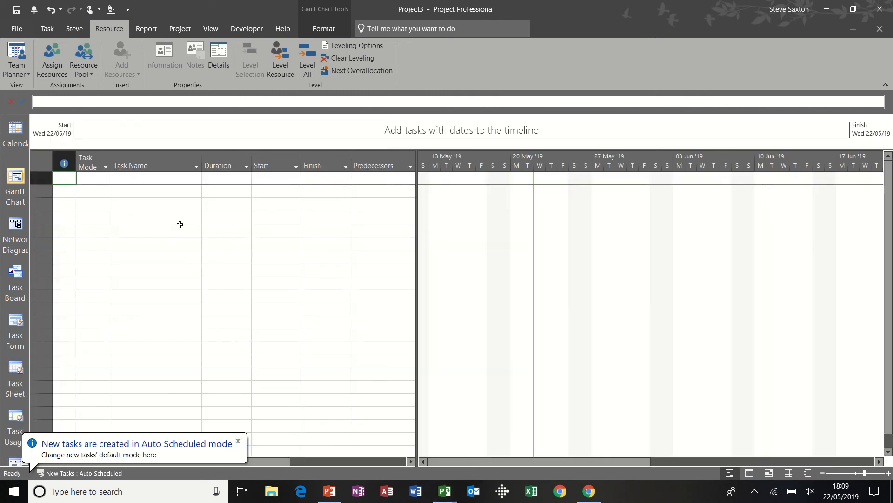
- Enter one-day Task A and Task B in Project3 and share resources from pool.mpp
type("Task A")
left_click(226, 177)
type("1")
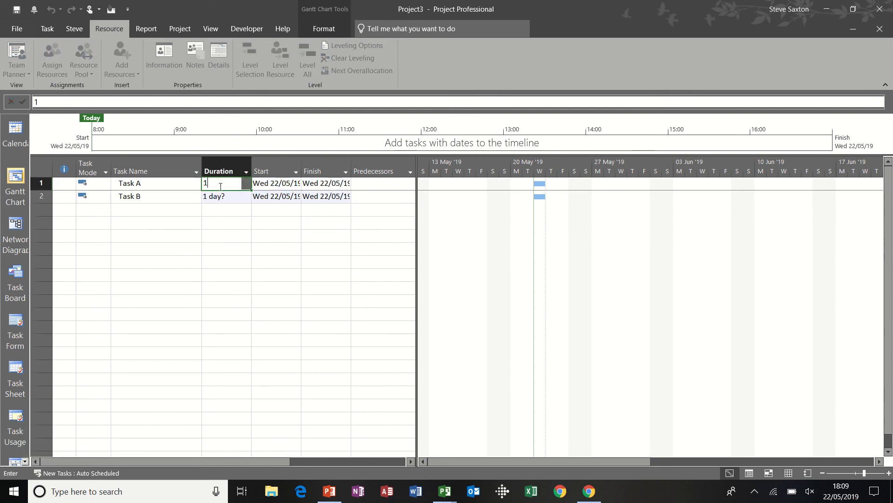
key("Return")
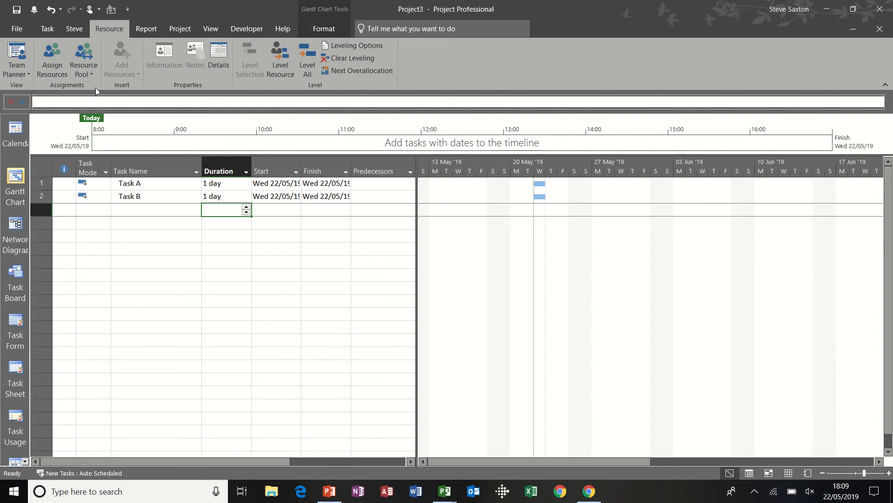
left_click(83, 59)
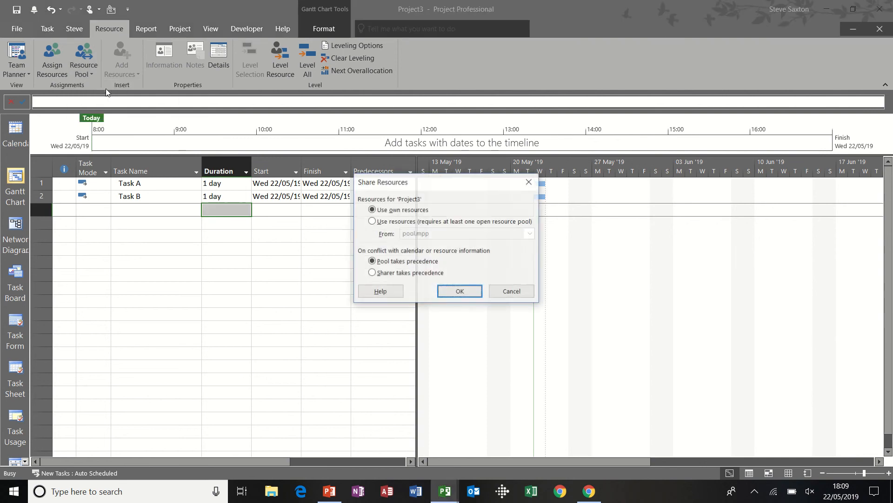
left_click(372, 221)
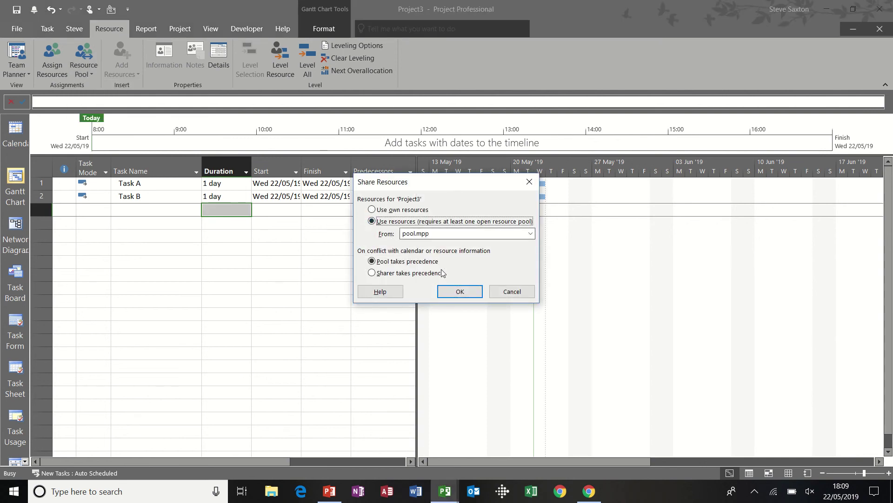
left_click(459, 292)
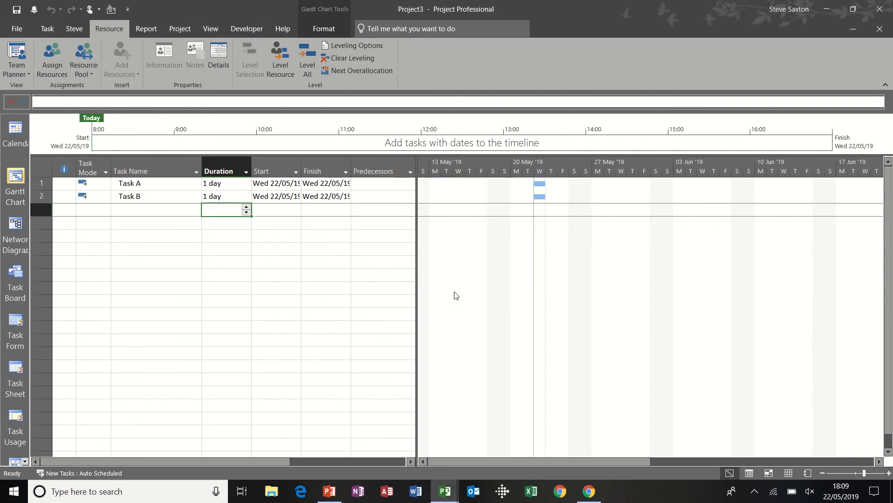
- Assign Ben to Task A and Bill to Task B in Project3 from the pool
left_click(154, 183)
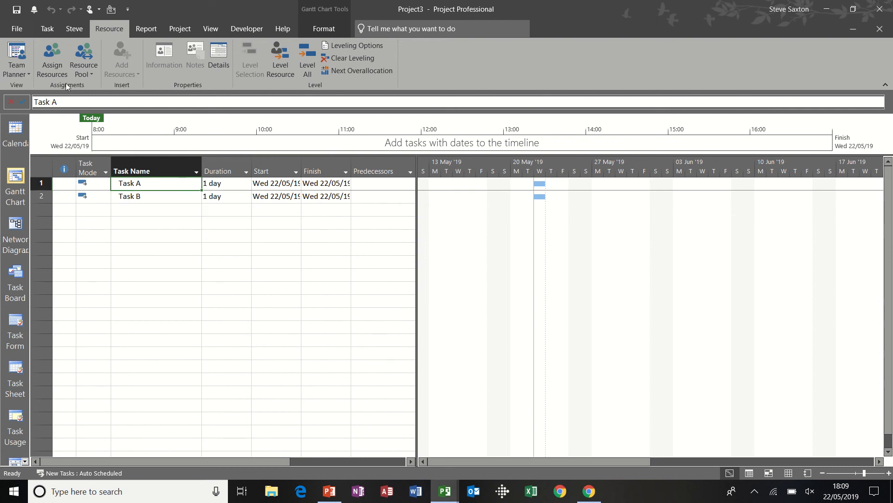
left_click(51, 58)
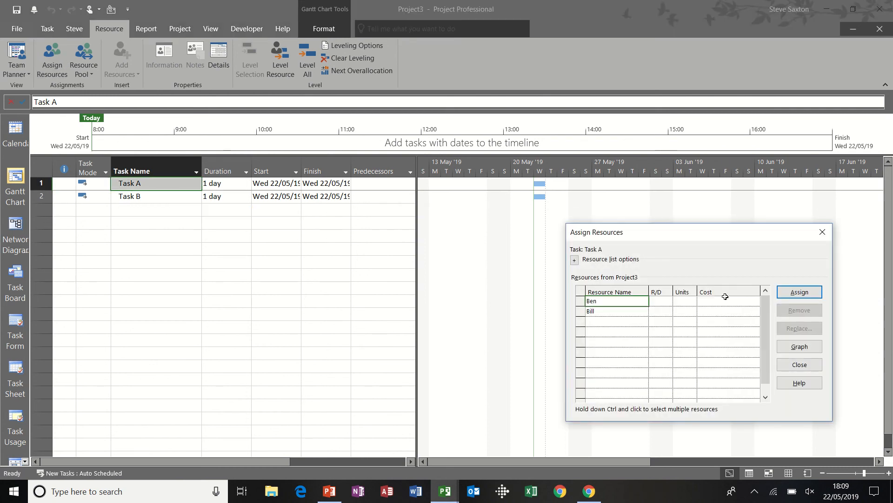
left_click(798, 291)
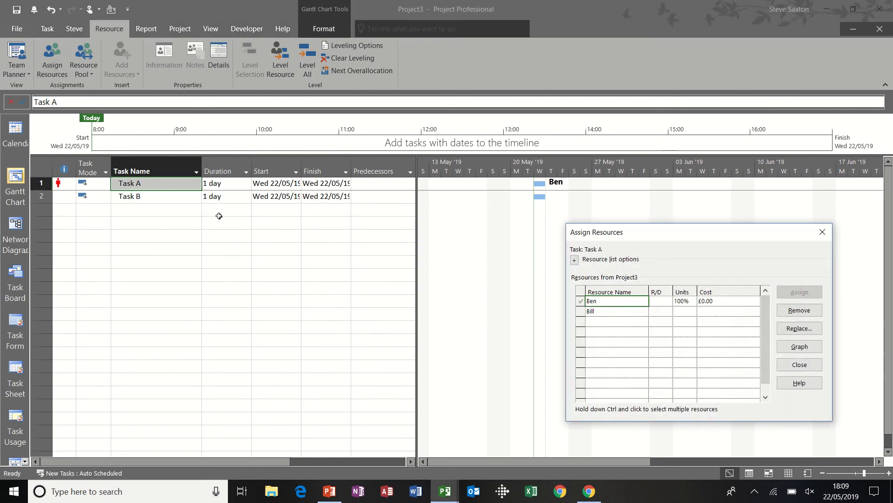
left_click(129, 197)
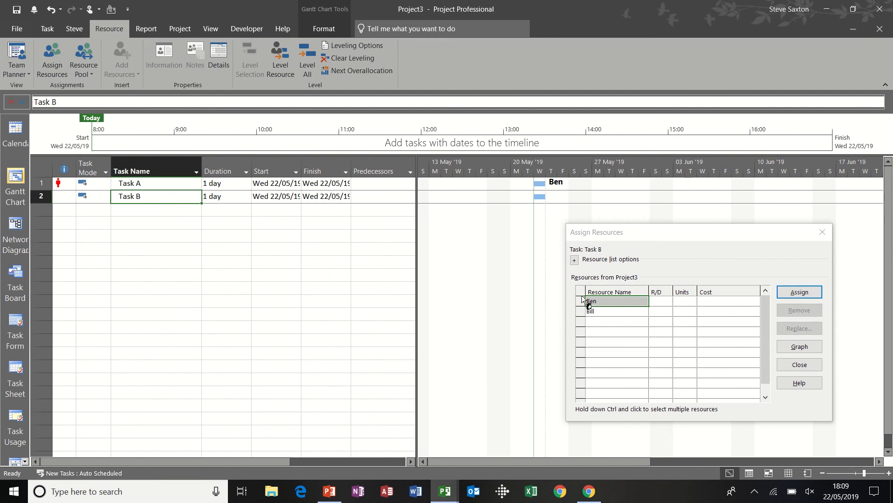
left_click(591, 310)
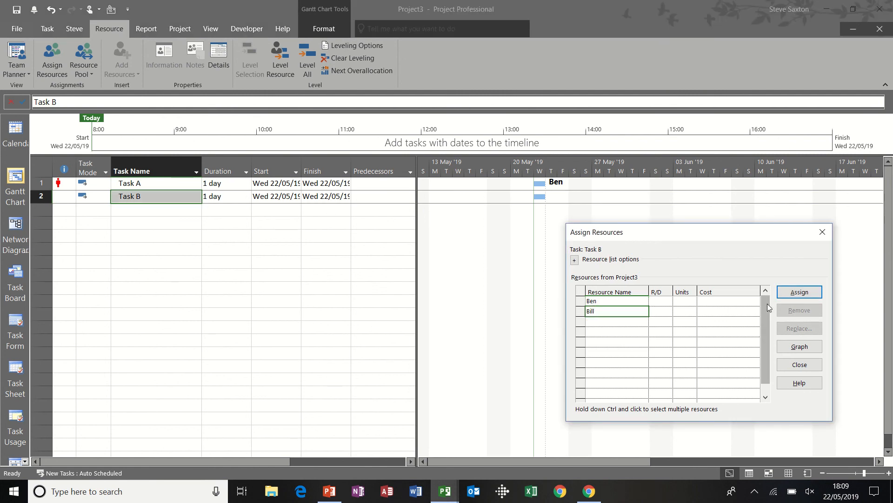
left_click(798, 291)
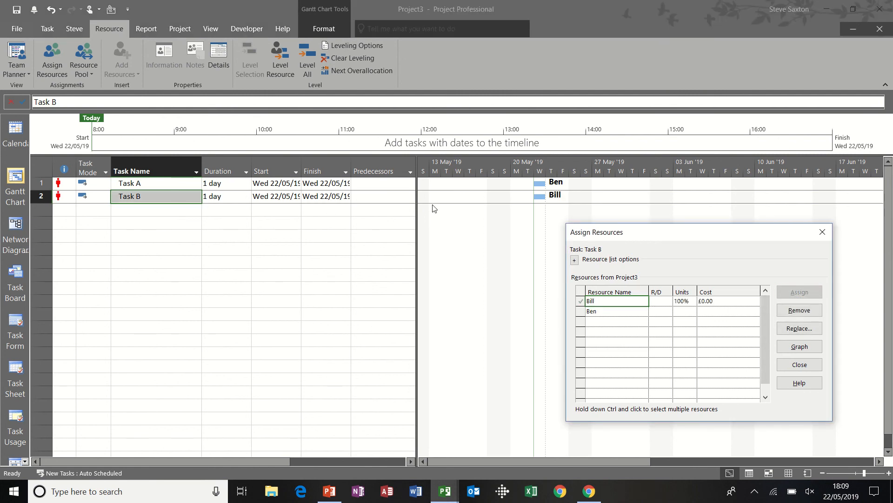
left_click(798, 364)
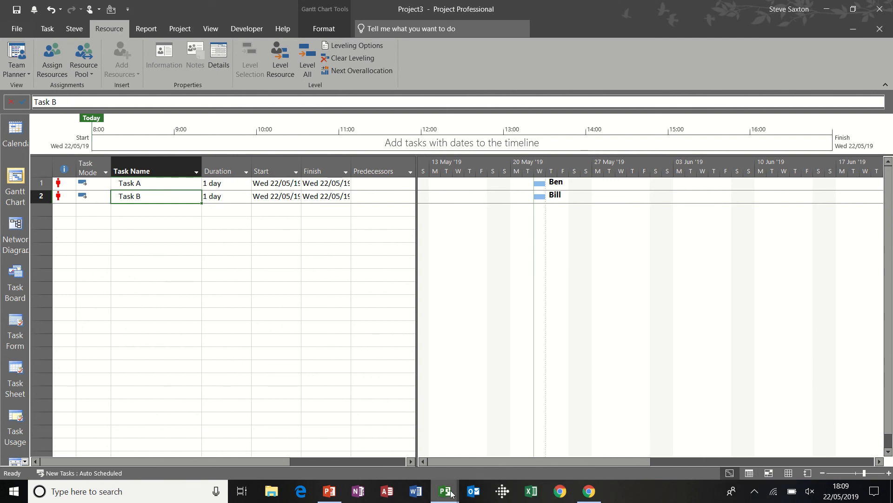
mouse_move(446, 490)
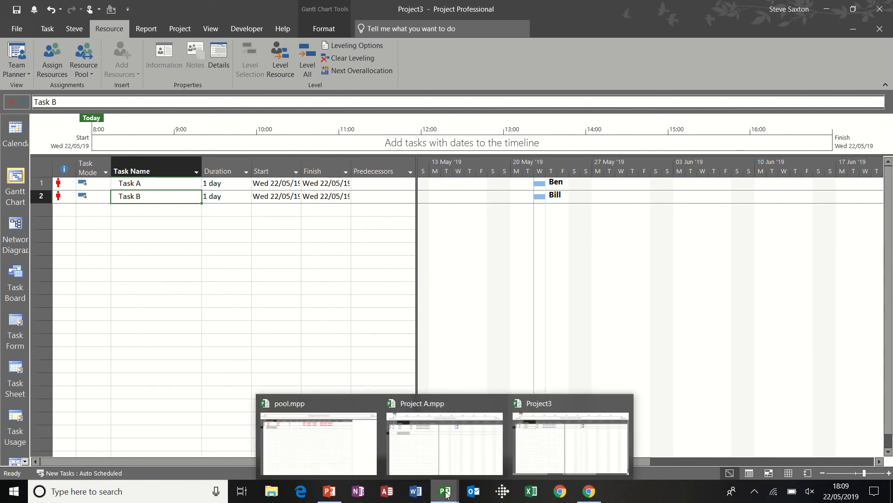
- Switch between pool.mpp, Project A and Project3 to review Ben and Bill flagged red as over-allocated
left_click(318, 441)
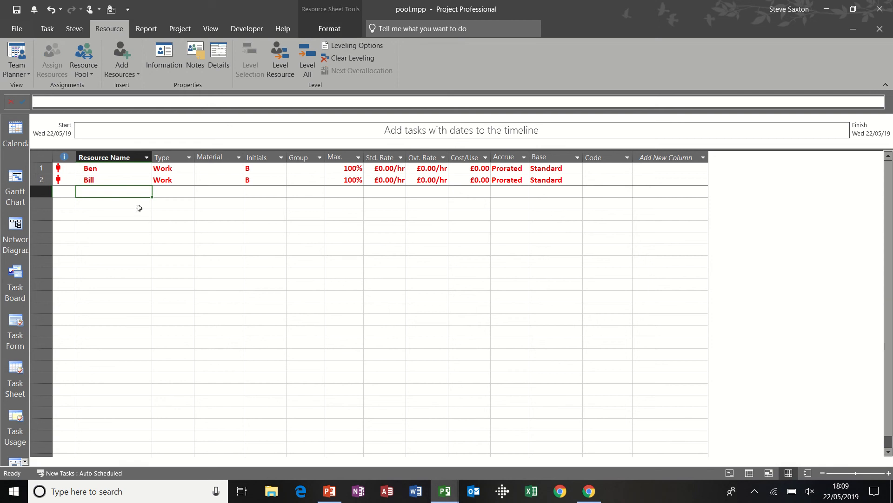
mouse_move(444, 491)
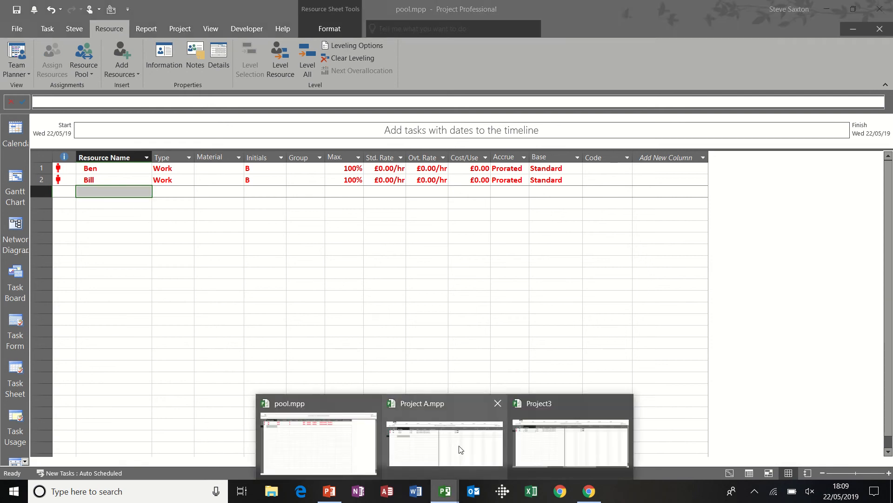
left_click(444, 445)
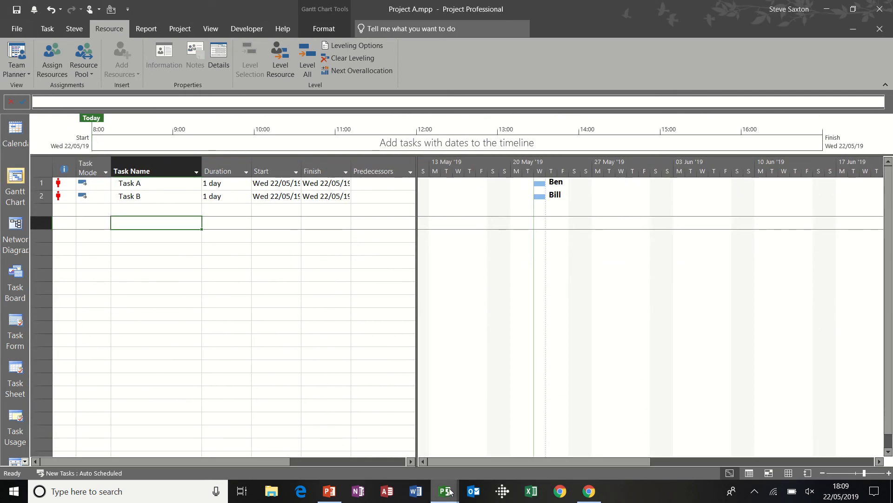
mouse_move(444, 490)
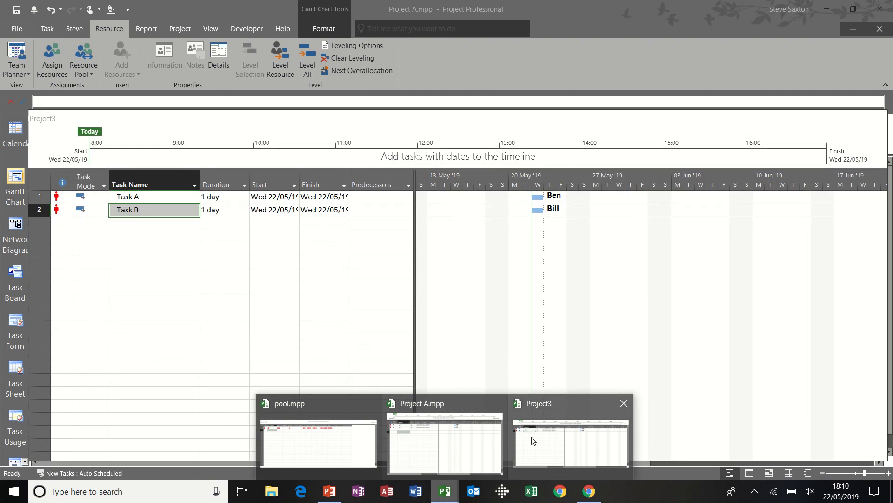
left_click(318, 441)
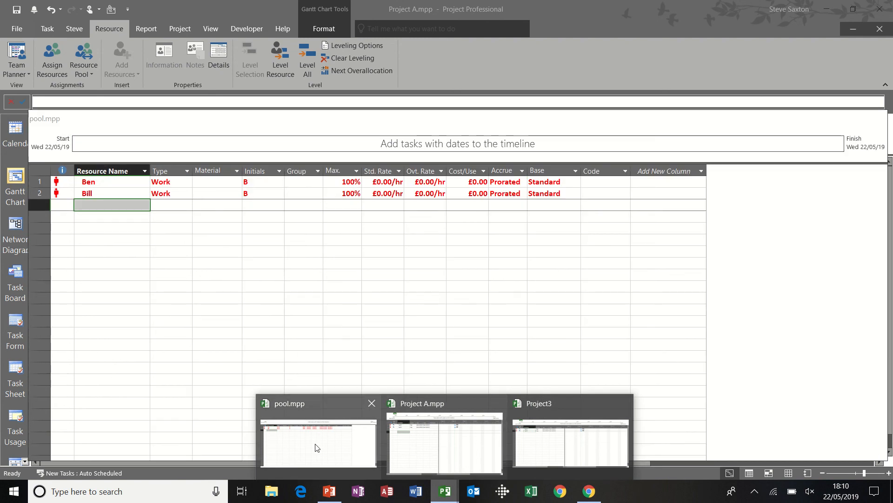
mouse_move(334, 405)
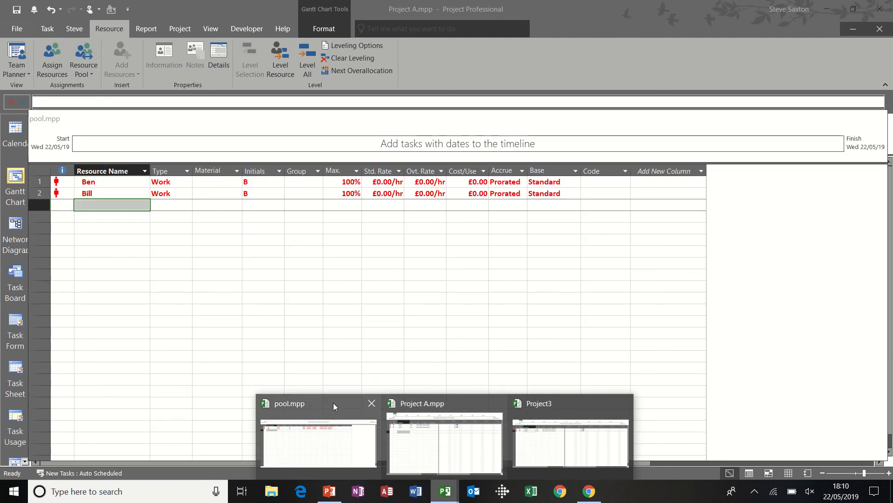
mouse_move(305, 428)
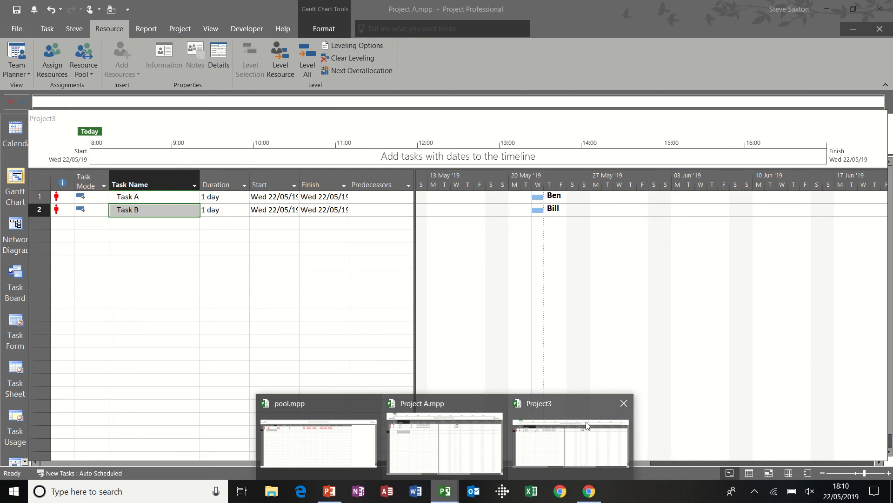
left_click(318, 443)
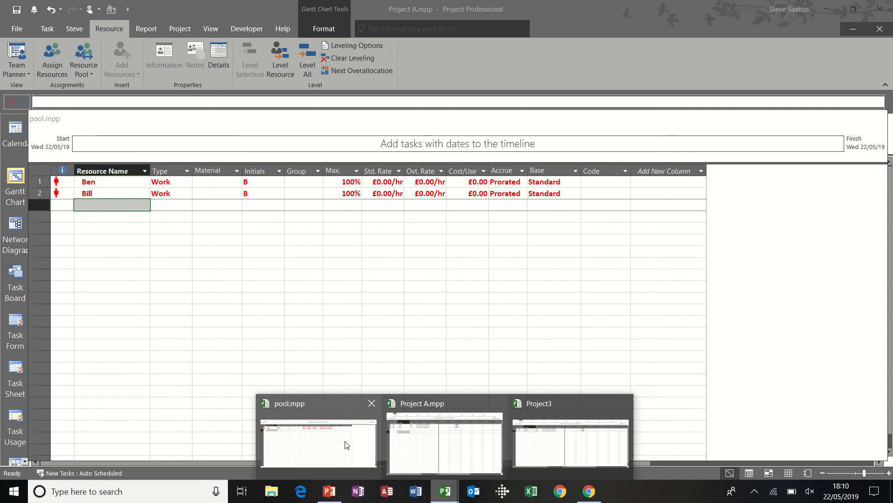
left_click(444, 442)
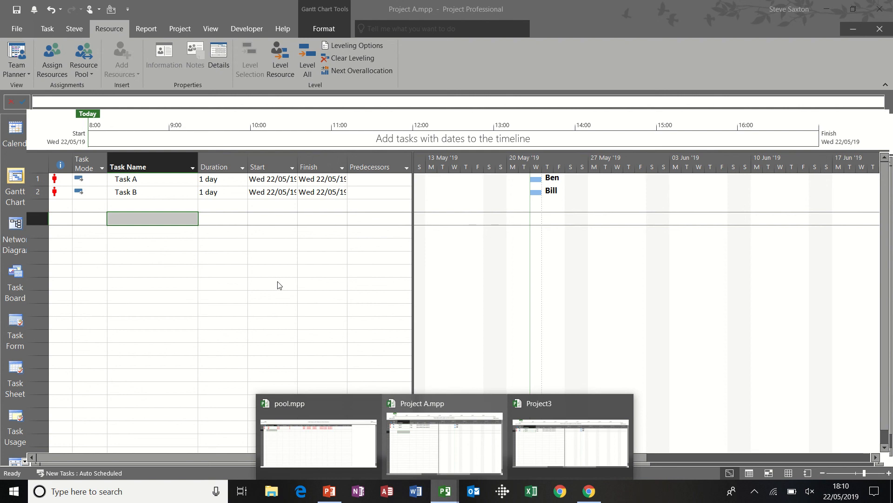